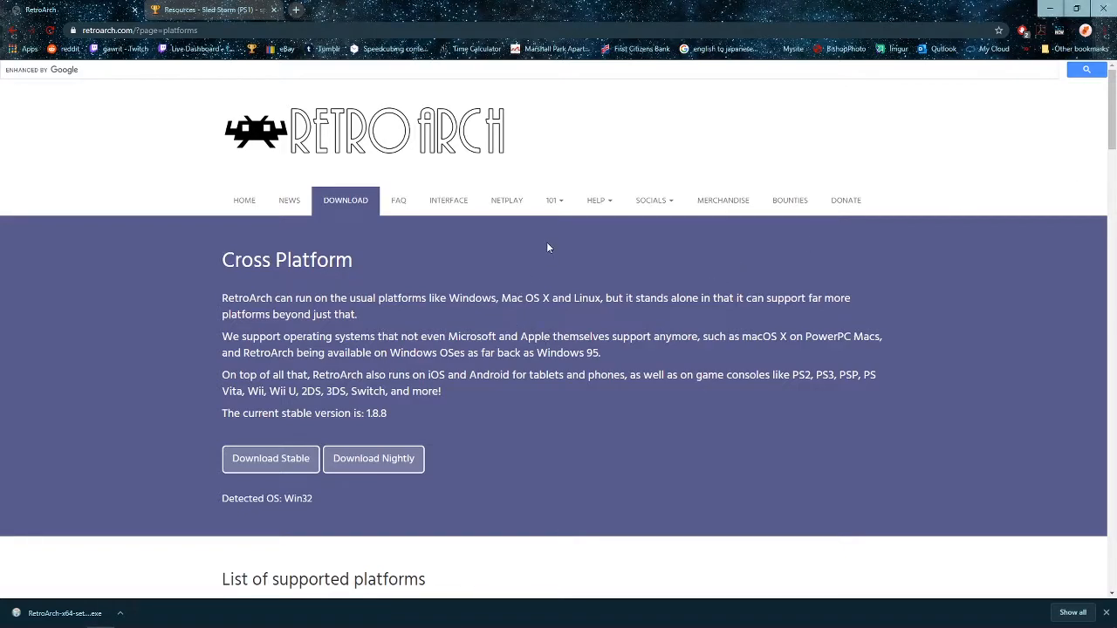
mouse_move(775, 274)
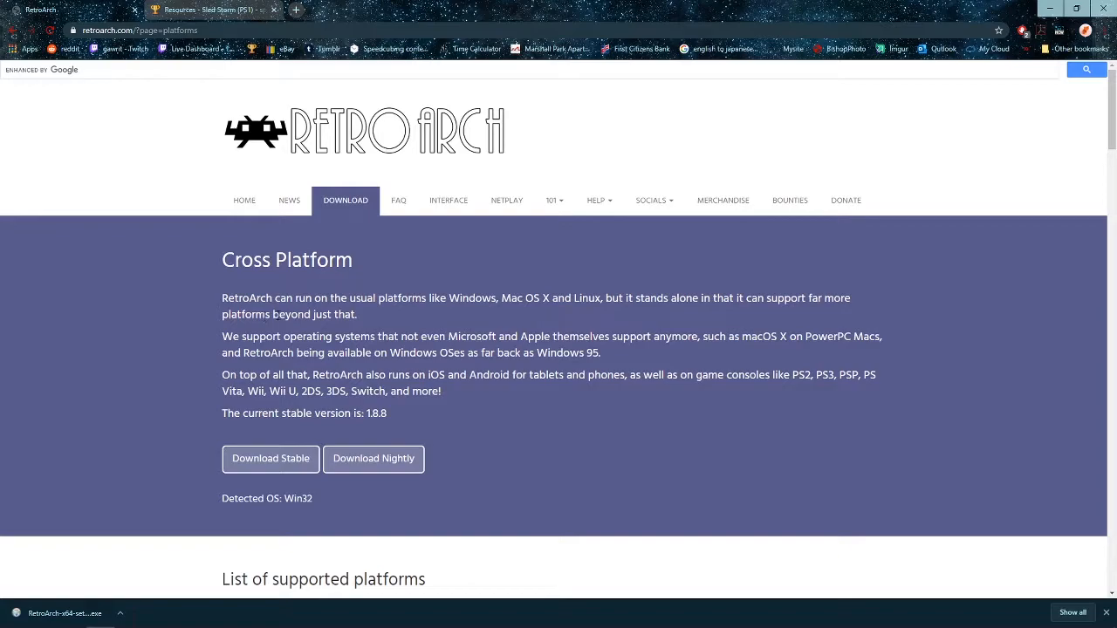
- Bring up the Sled Storm (PS1) Resources page listing the emulator and BIN downloads
scroll("down", 3)
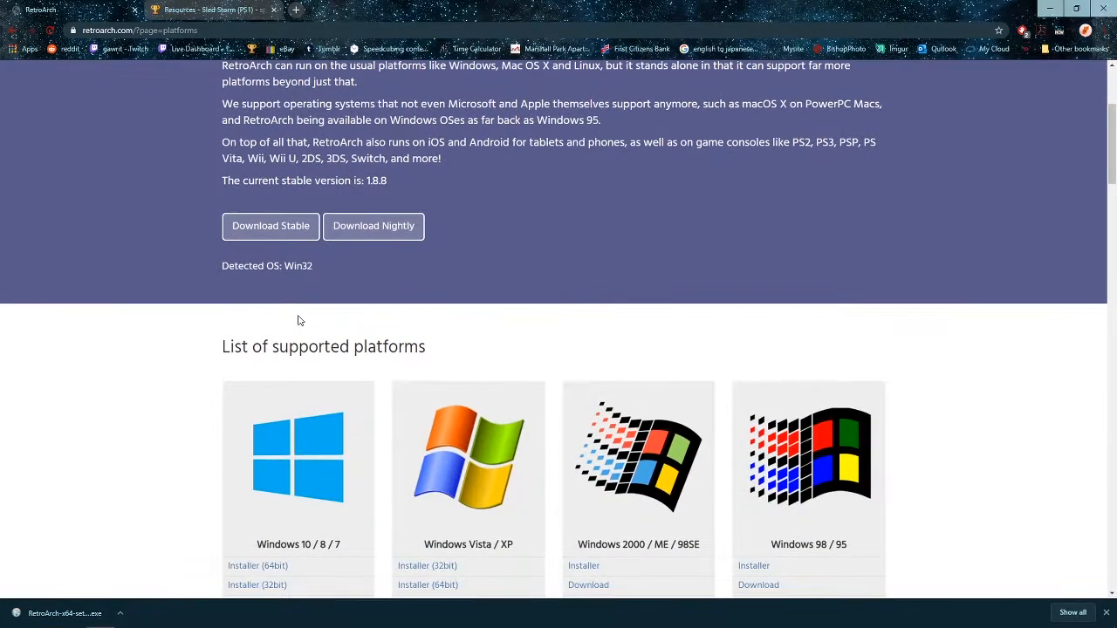
scroll("down", 3)
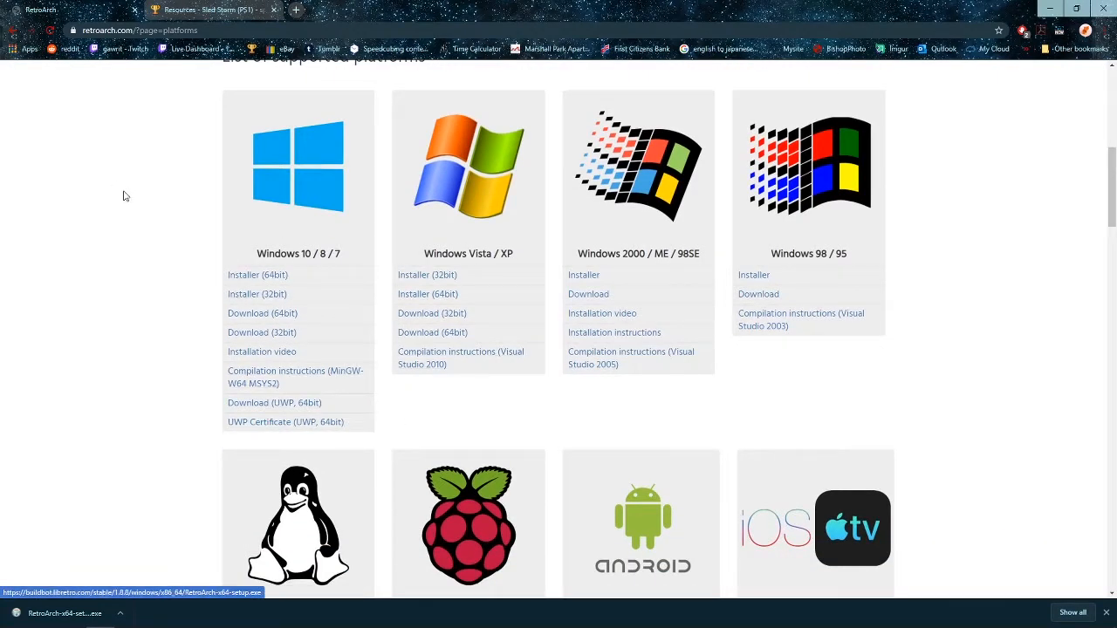
scroll("down", 3)
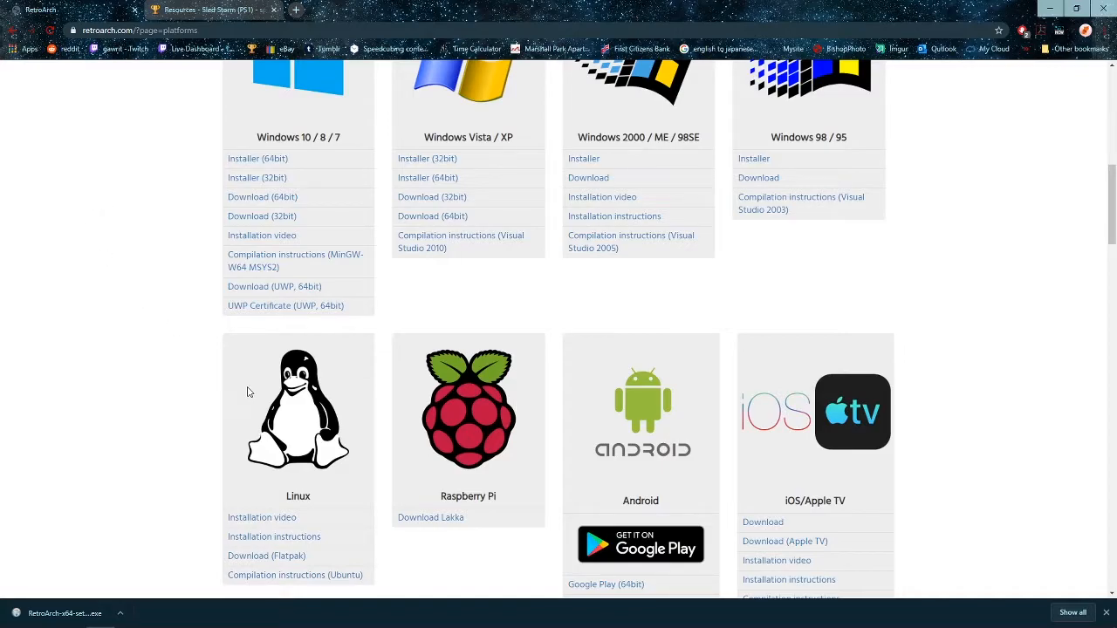
scroll("down", 3)
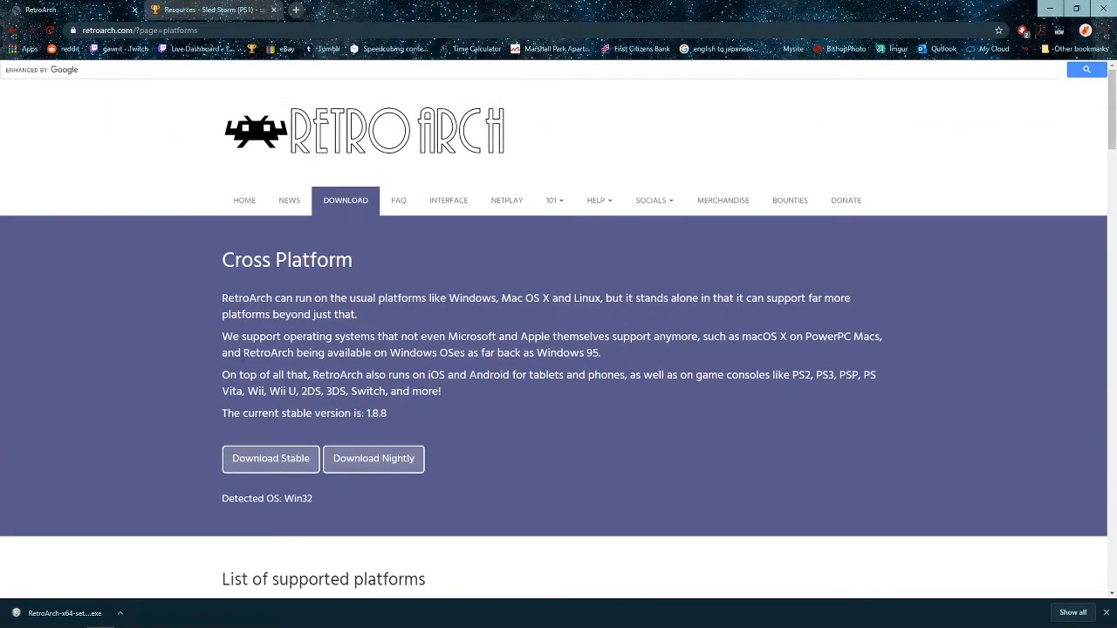
left_click(210, 10)
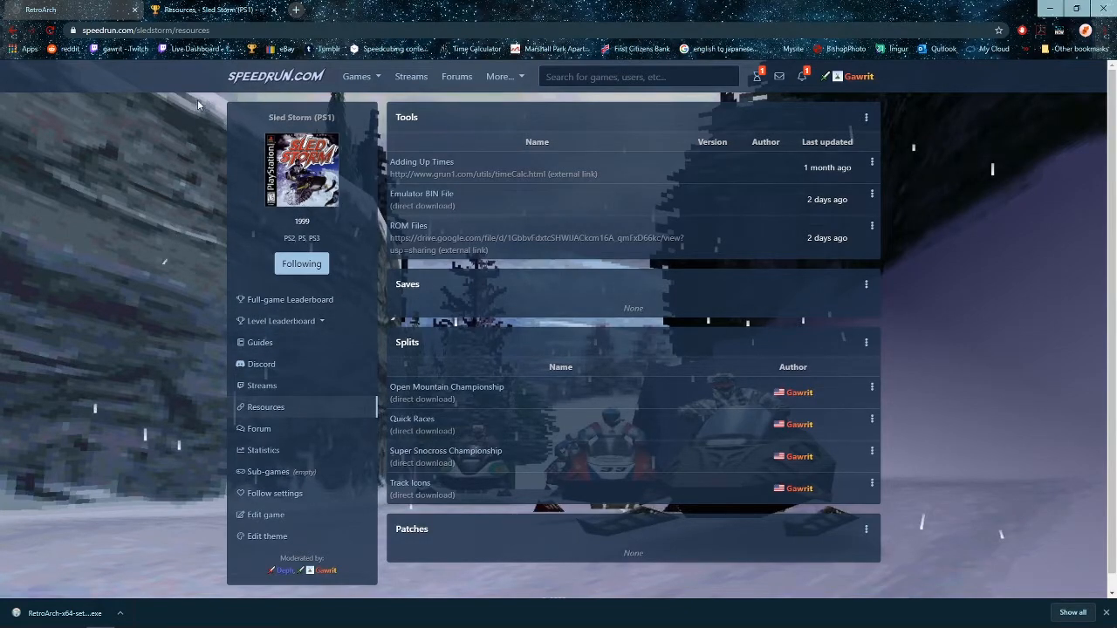
mouse_move(336, 339)
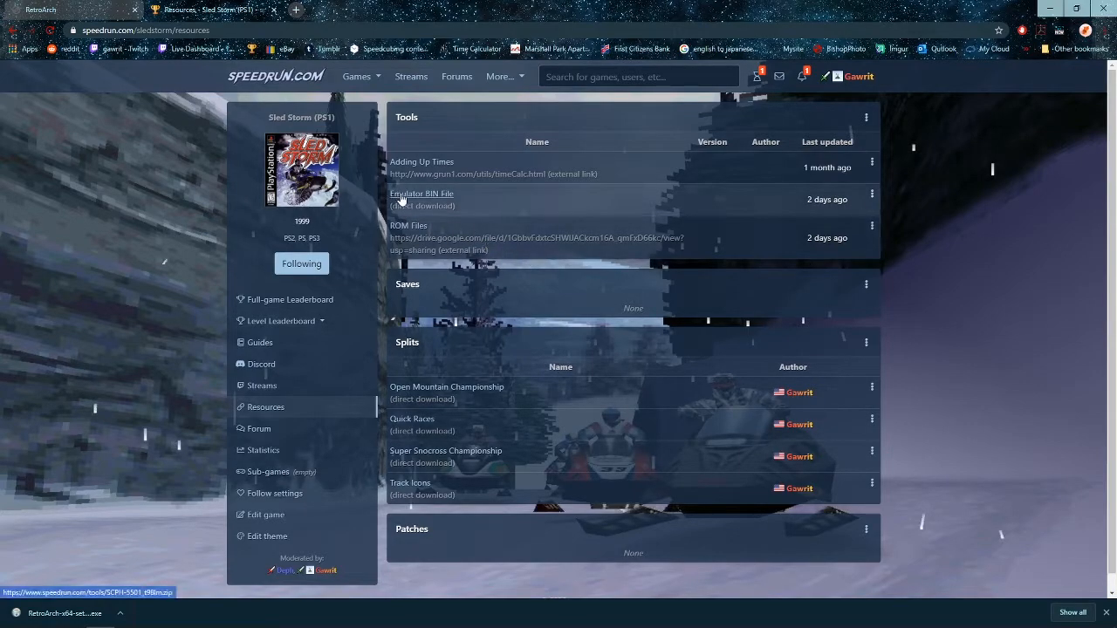
mouse_move(414, 237)
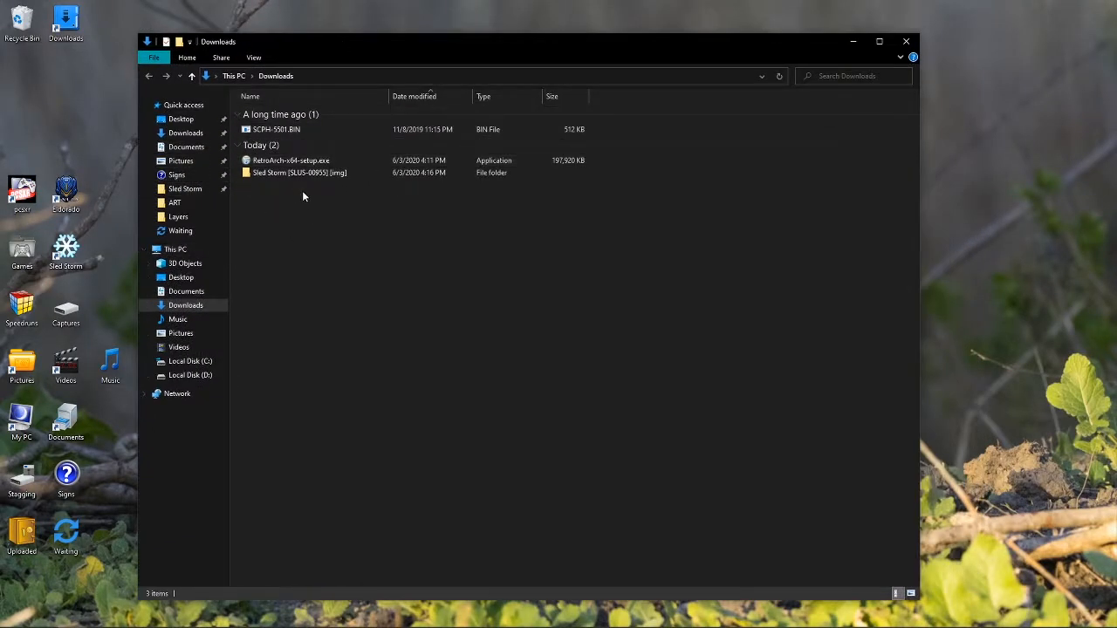
mouse_move(291, 161)
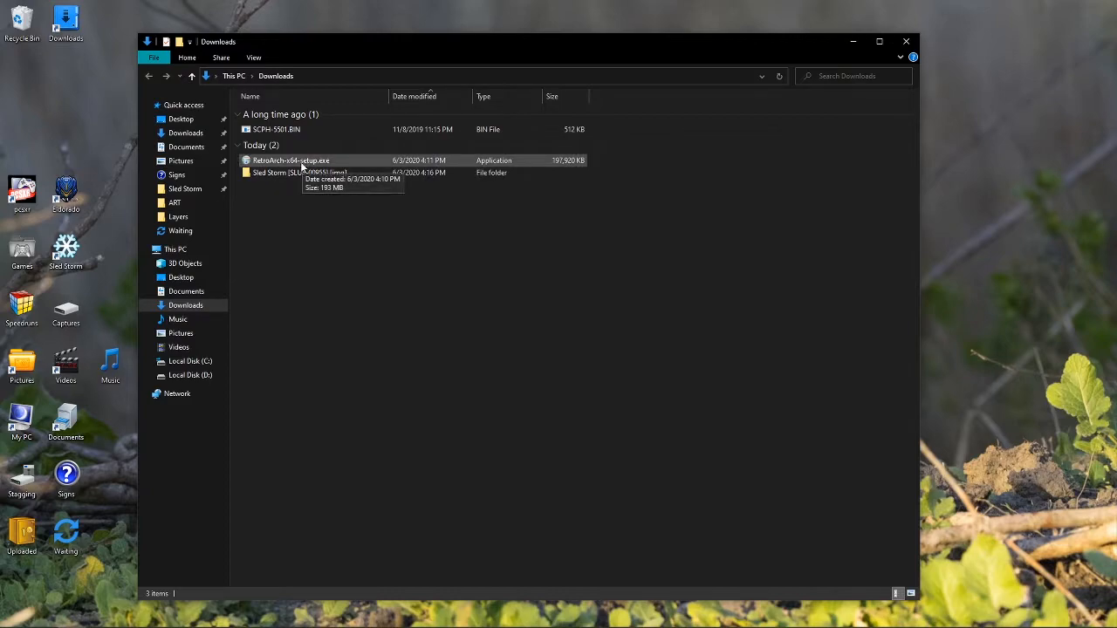
- Launch RetroArch-x64-setup.exe from Downloads and accept the license agreement
left_click(291, 161)
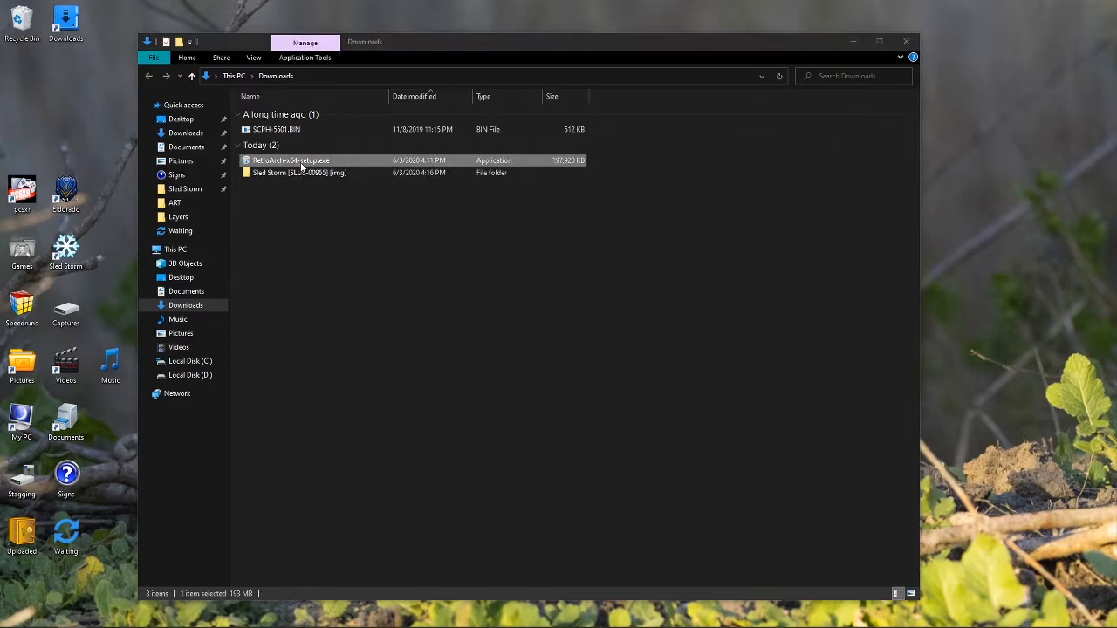
double_click(289, 161)
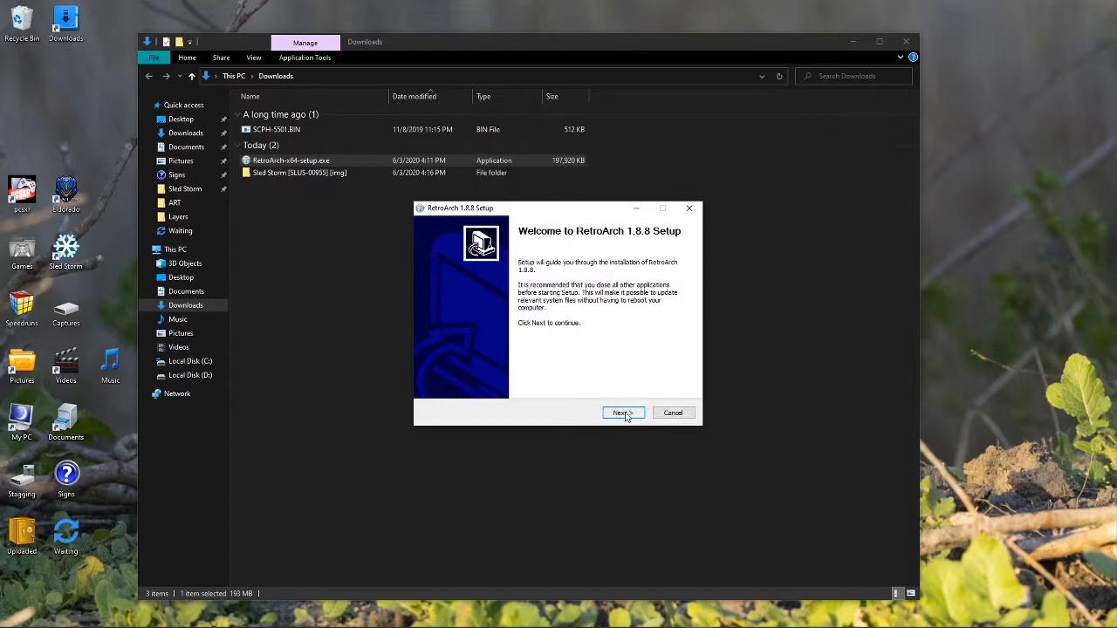
left_click(622, 412)
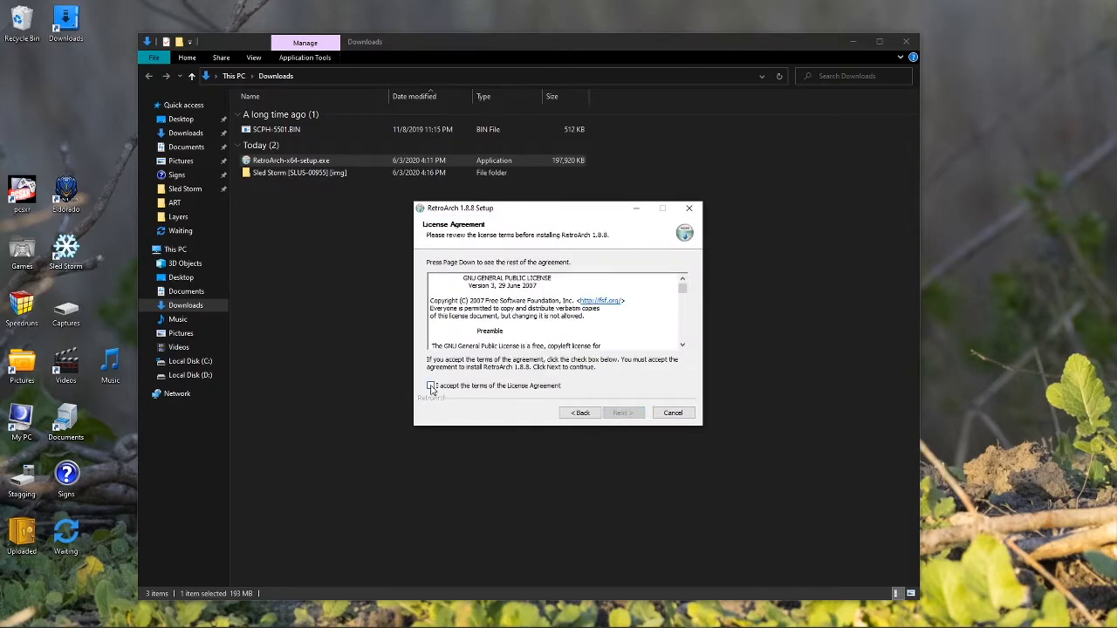
left_click(431, 386)
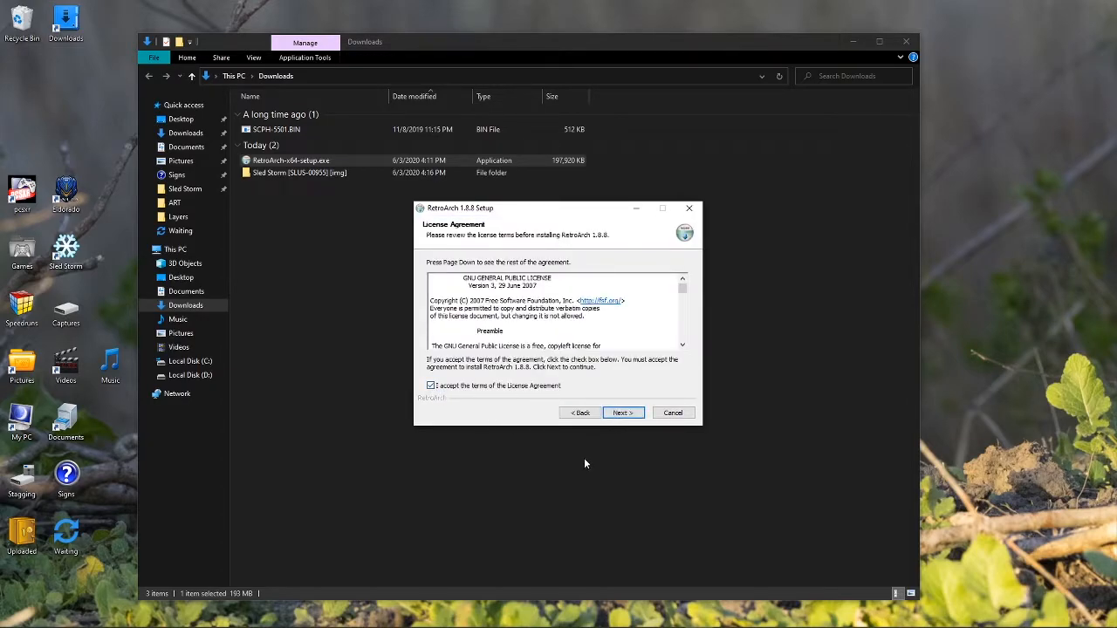
left_click(622, 413)
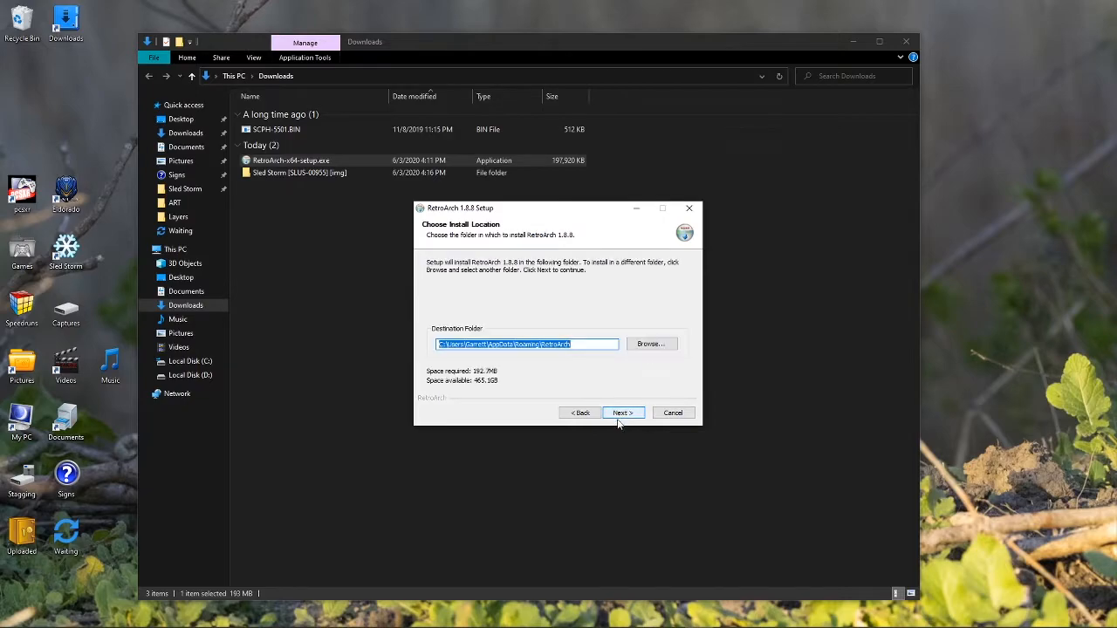
mouse_move(657, 359)
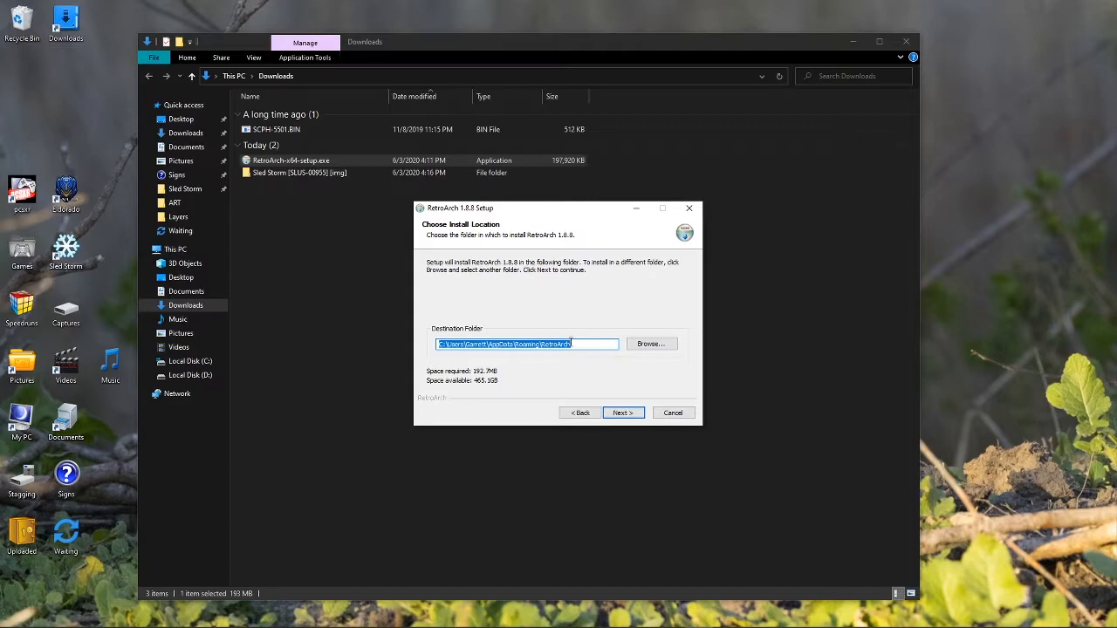
- Browse to Documents and set it as the RetroArch install destination
left_click(651, 343)
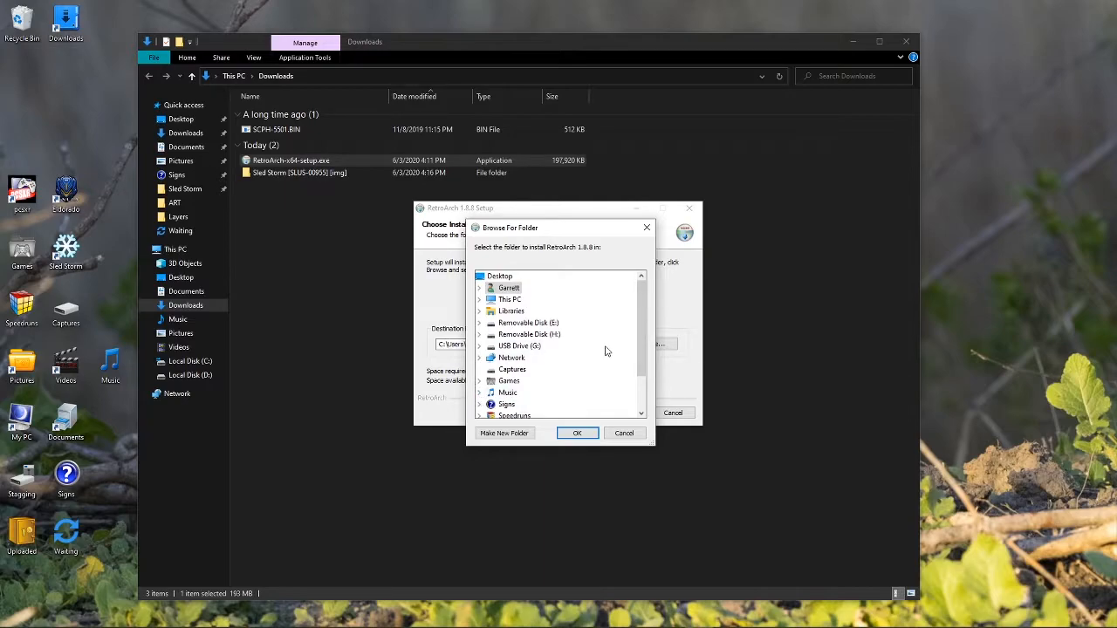
scroll("down", 3)
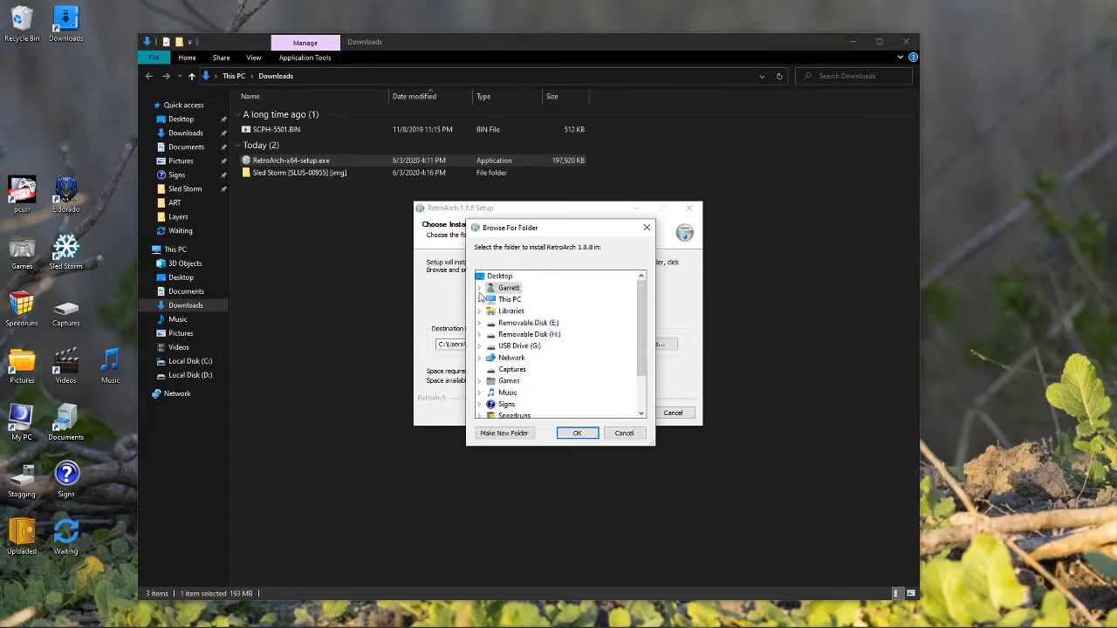
left_click(480, 276)
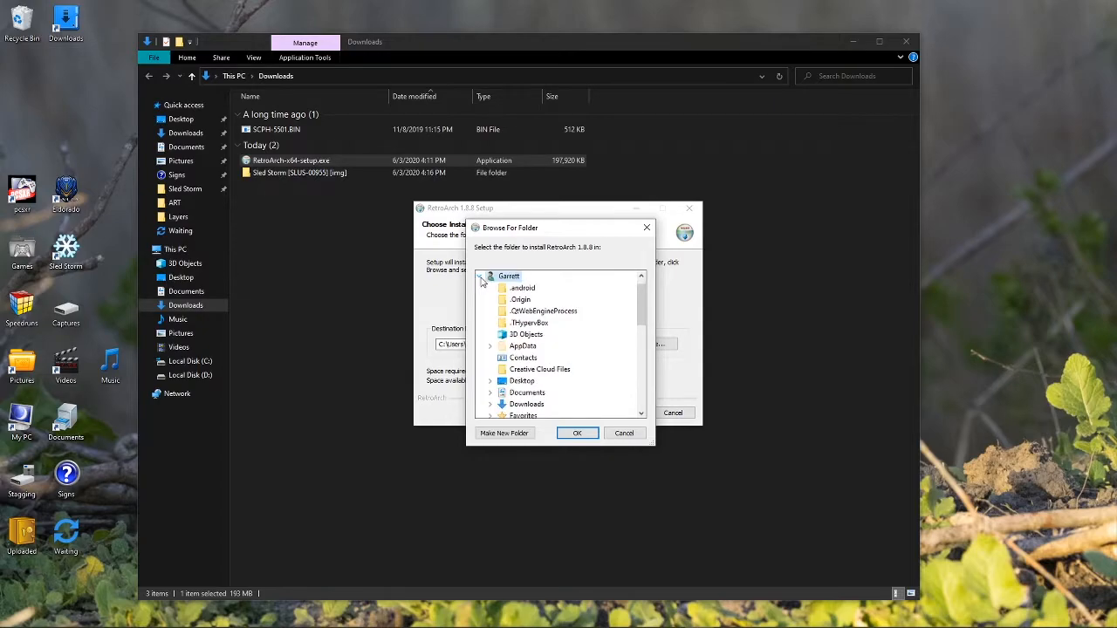
left_click(480, 276)
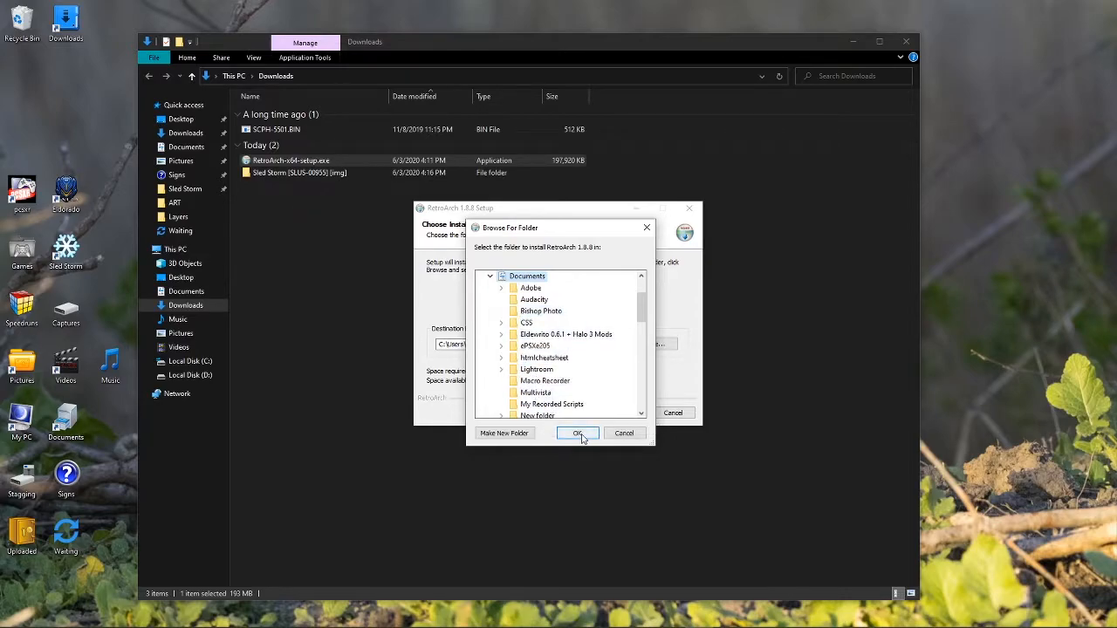
left_click(577, 433)
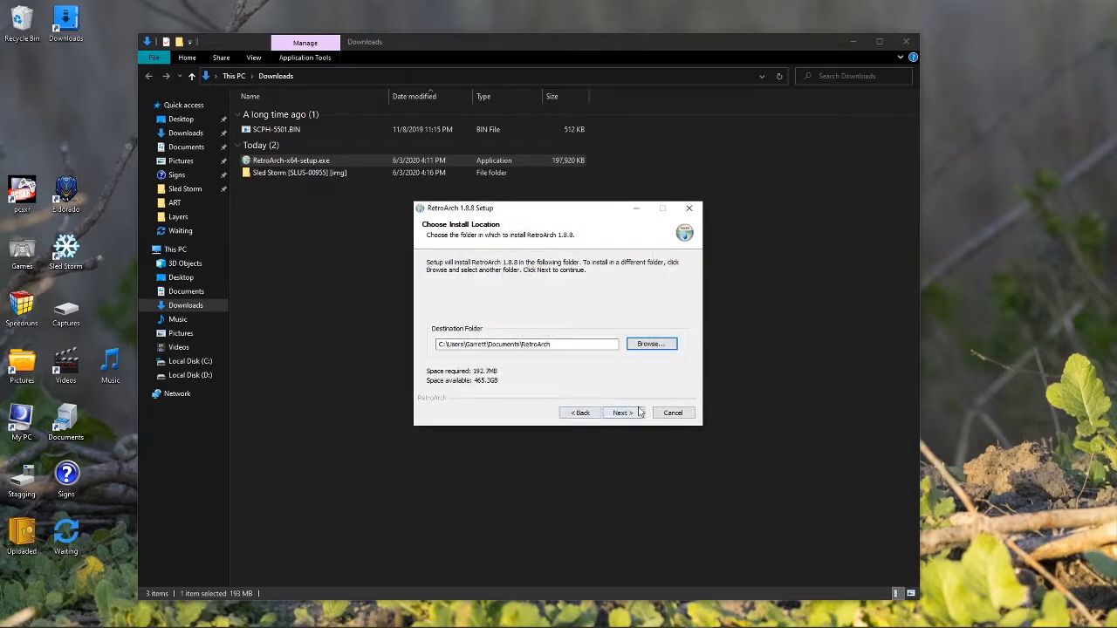
- Install RetroArch 1.8.8 with default components and Start Menu folder, launching it on finish
left_click(622, 413)
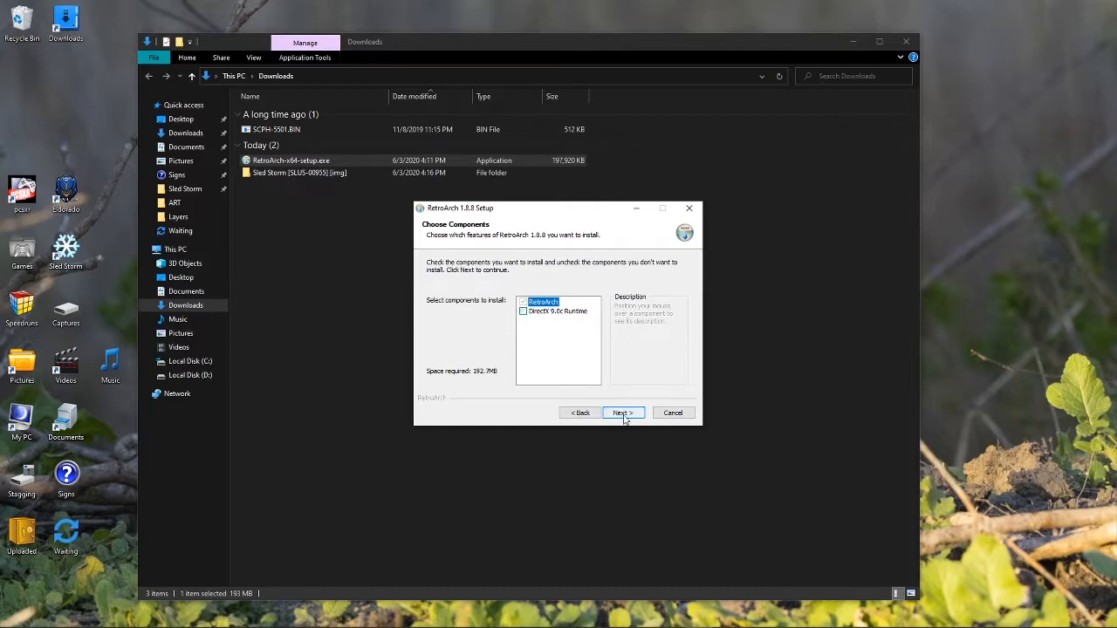
left_click(621, 412)
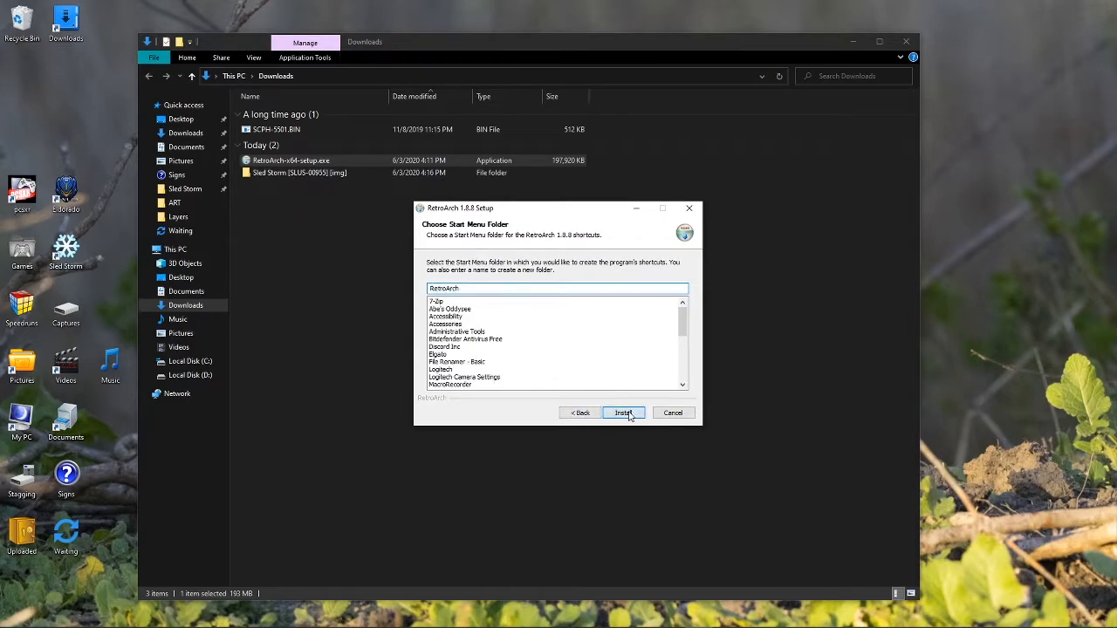
left_click(623, 413)
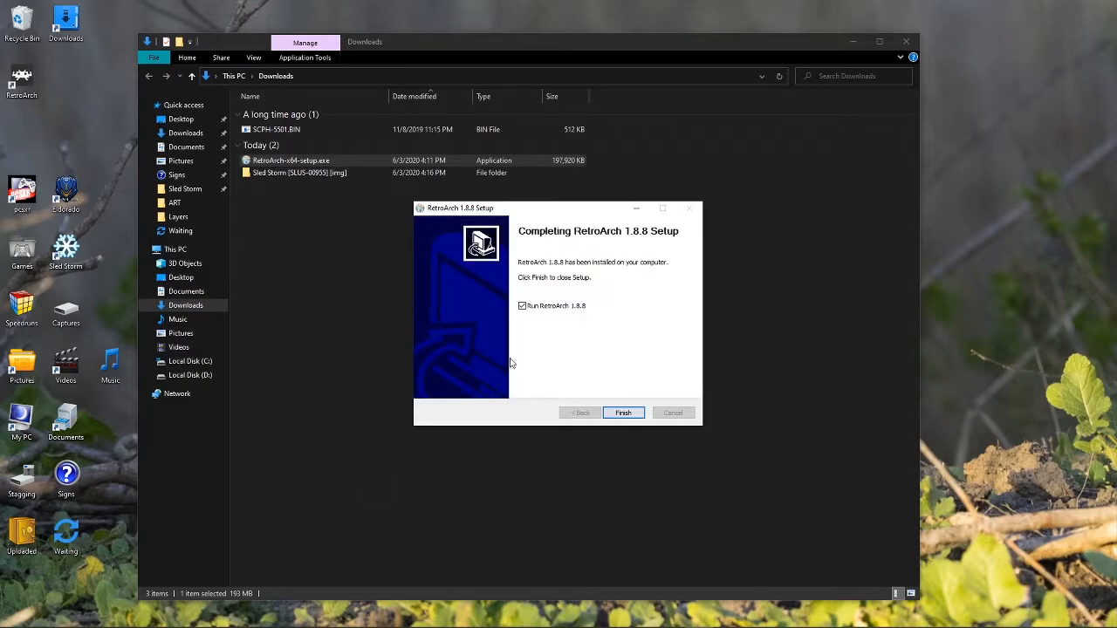
left_click(623, 413)
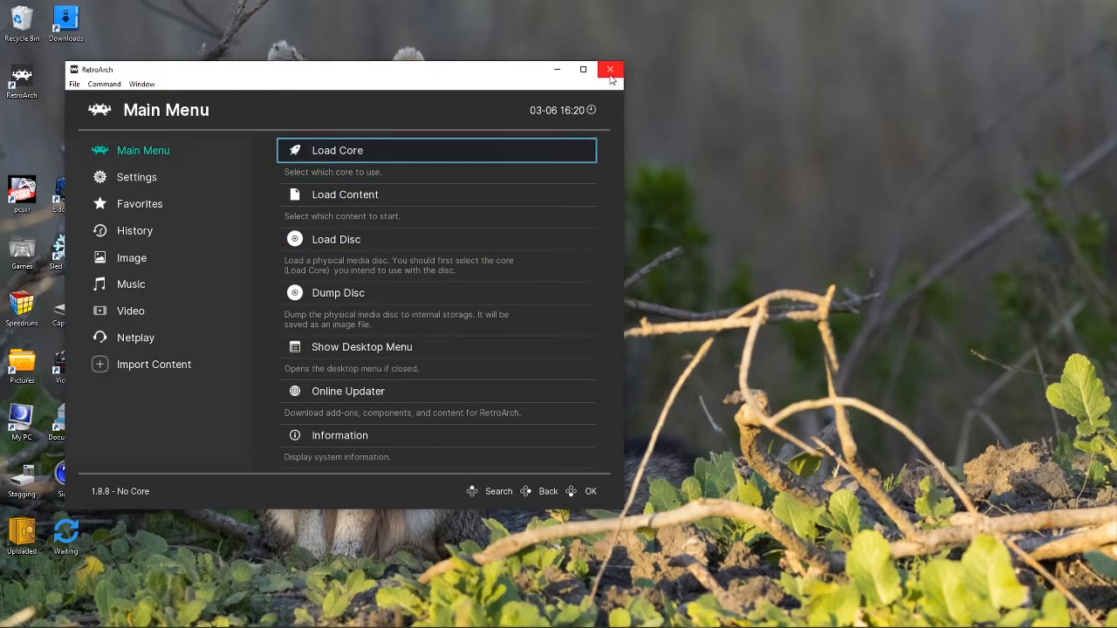
- Close the RetroArch window to return to the desktop
left_click(610, 69)
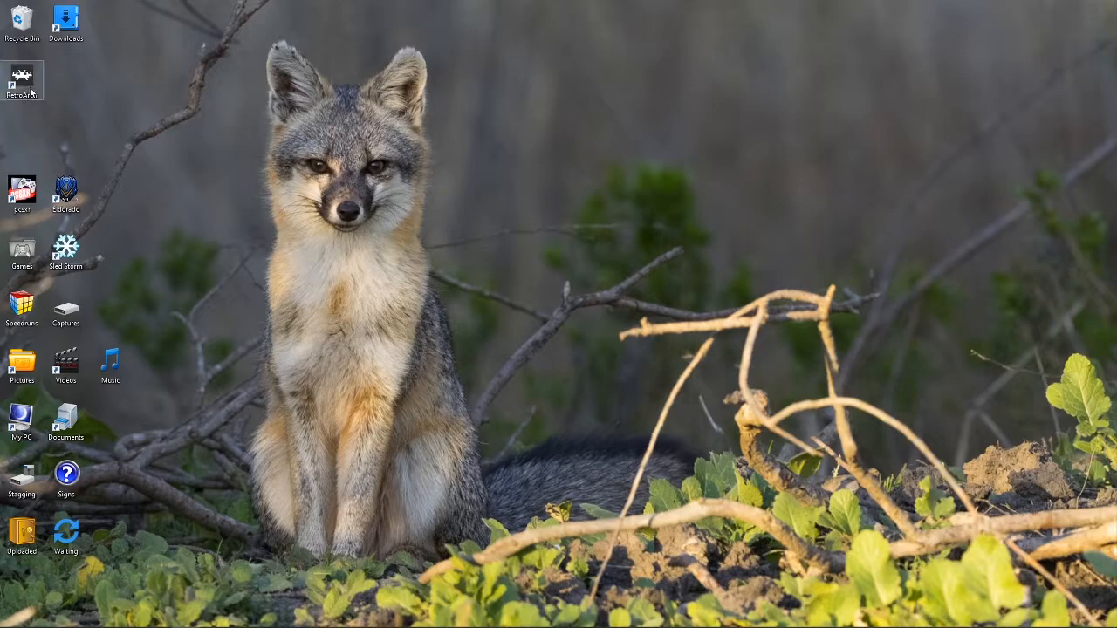
- Open the RetroArch shortcut's file location to show the install folder in Documents
right_click(22, 78)
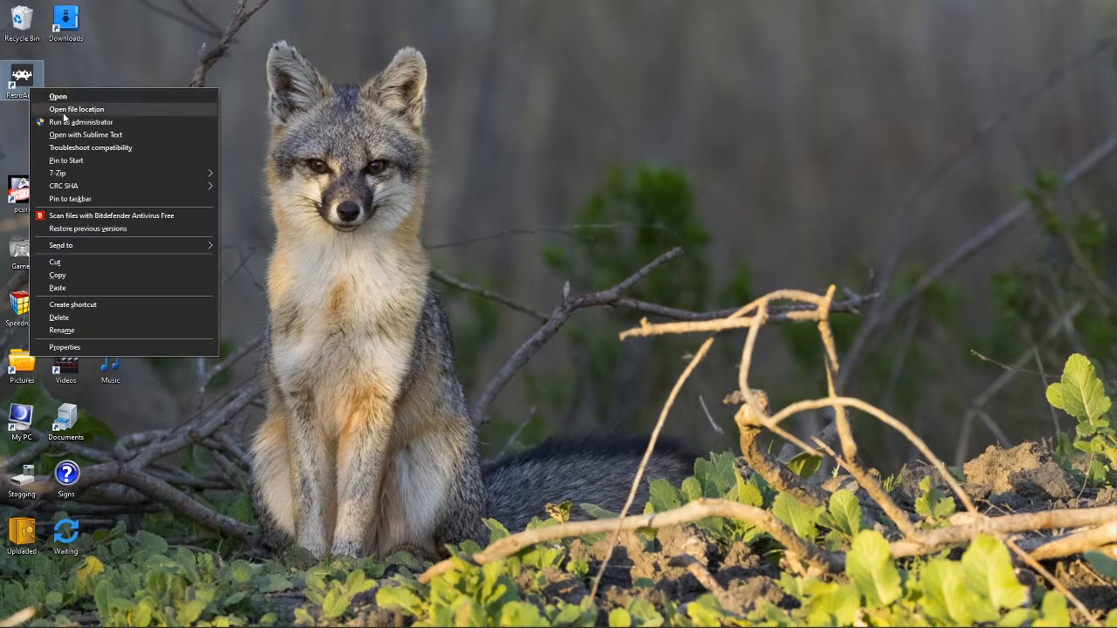
left_click(77, 109)
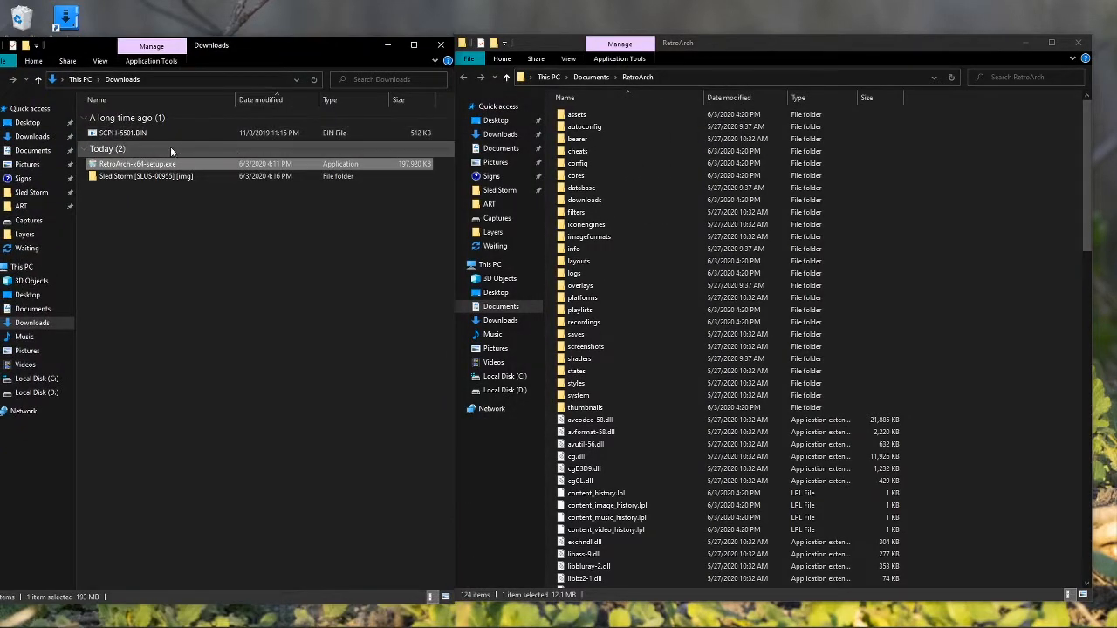
- Move SCPH-5501.BIN from Downloads into RetroArch's system folder
left_click(124, 133)
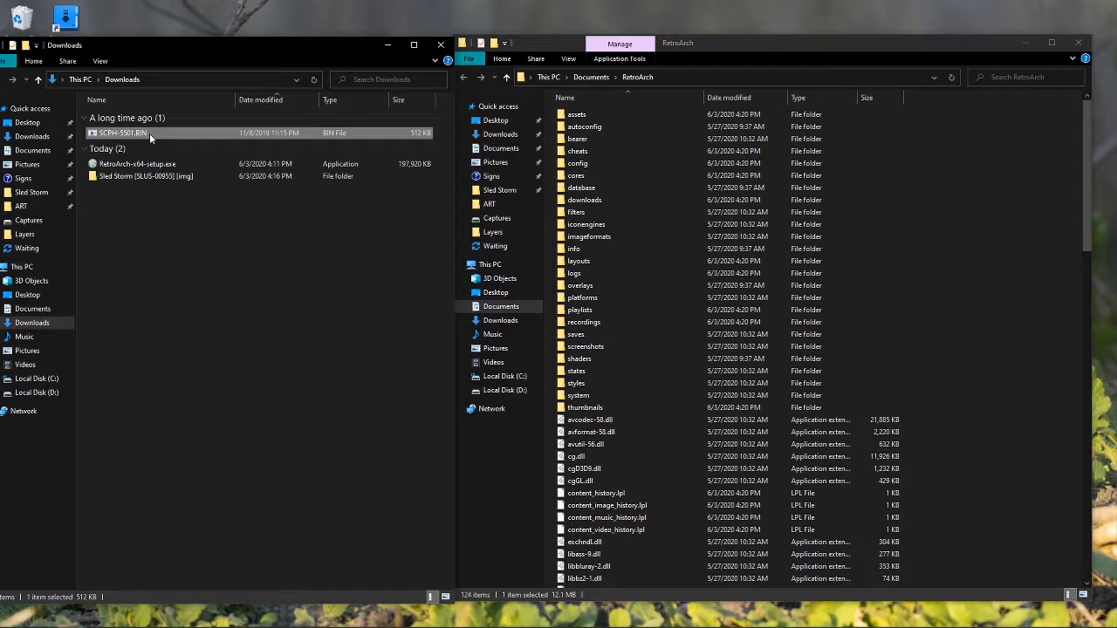
right_click(122, 133)
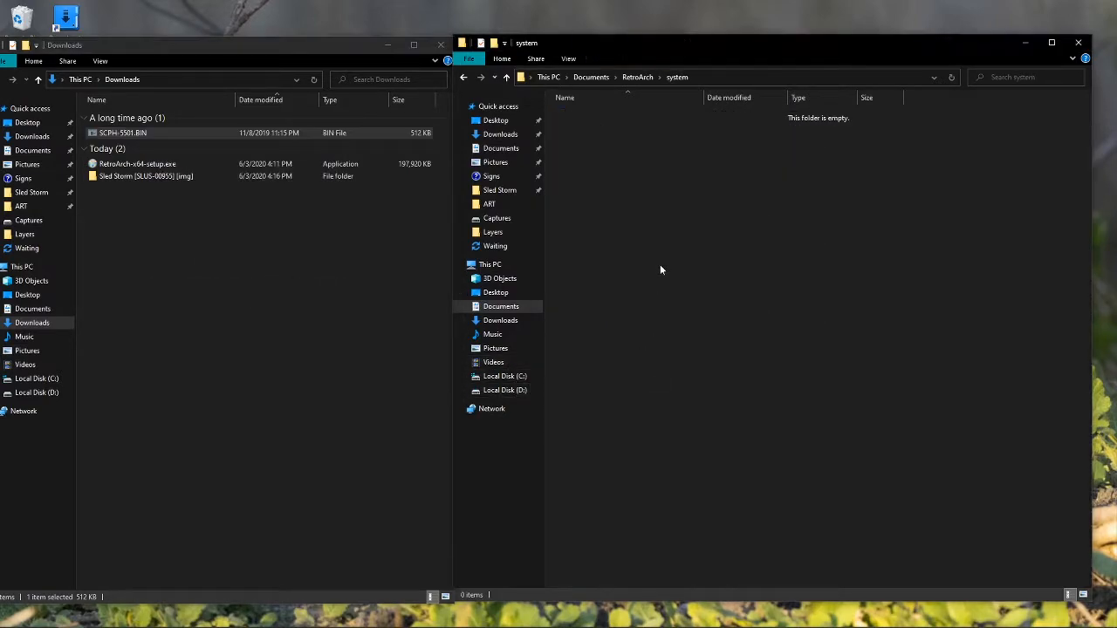
right_click(661, 269)
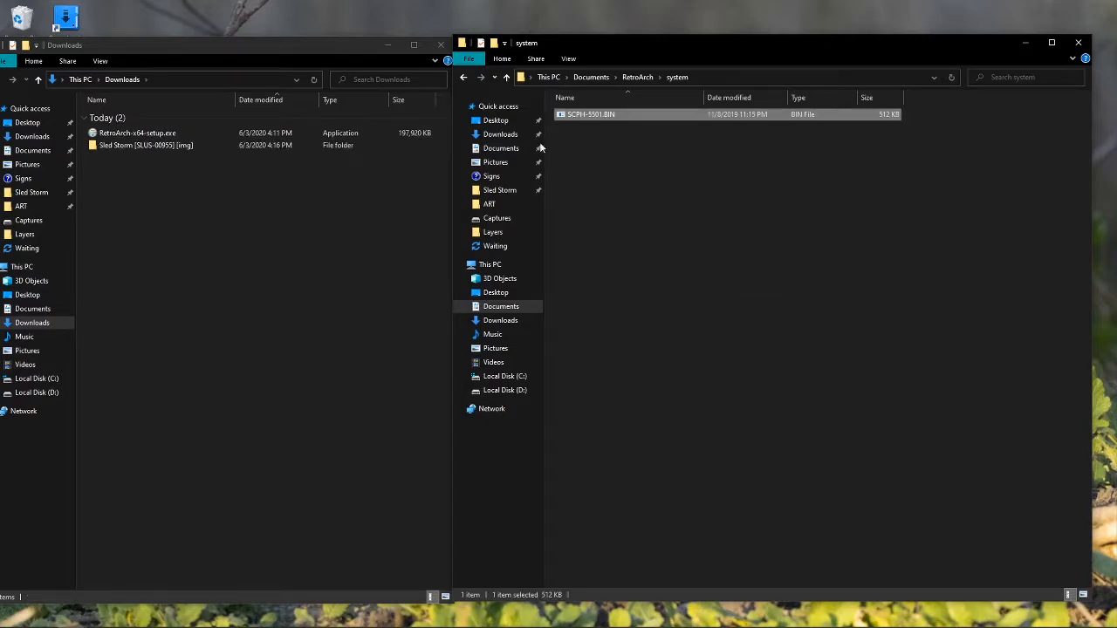
- Move the Sled Storm folder into RetroArch and close both Explorer windows
left_click(637, 77)
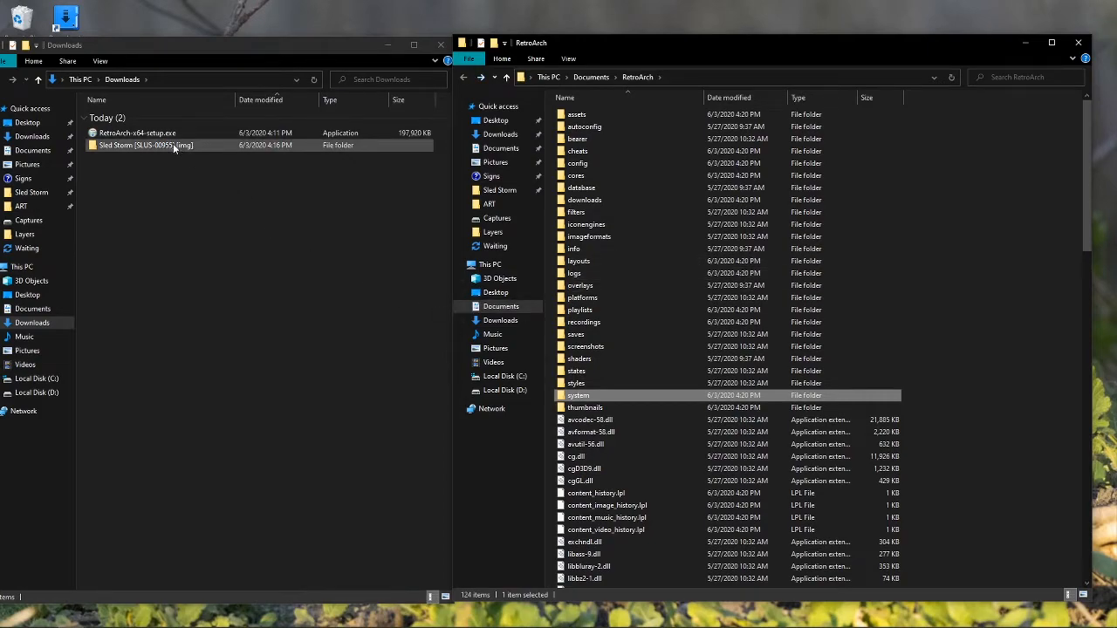
right_click(144, 145)
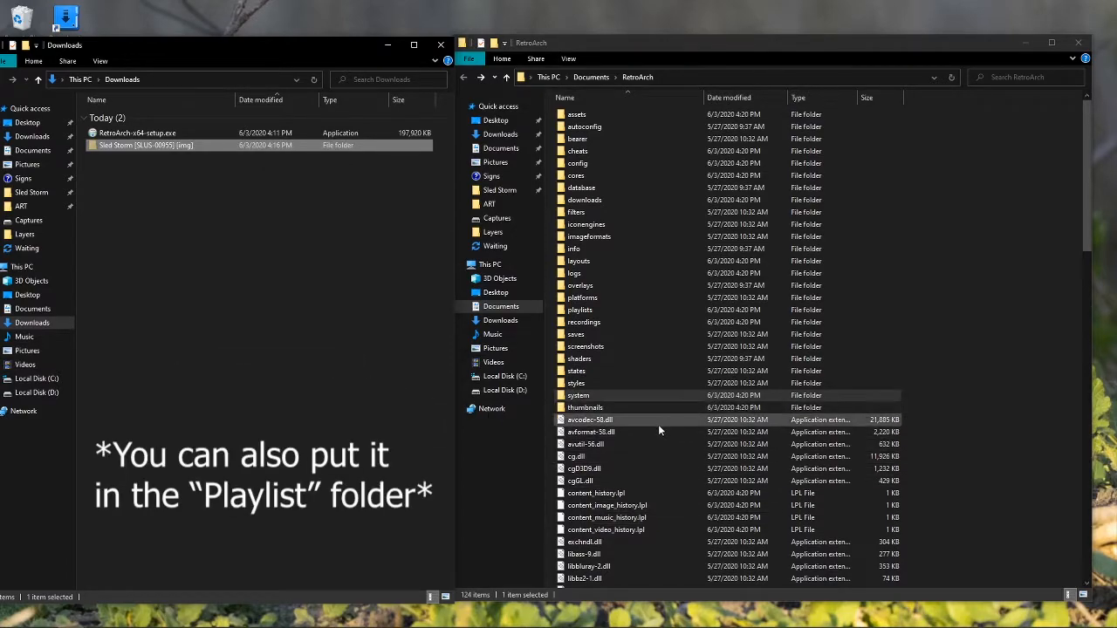
right_click(659, 428)
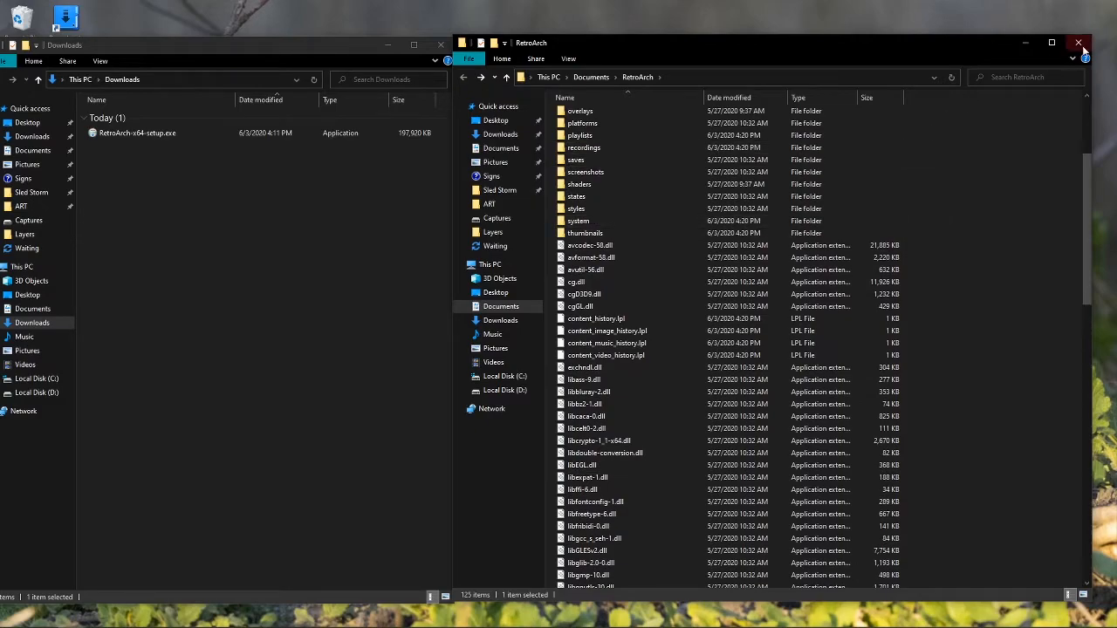
left_click(1079, 42)
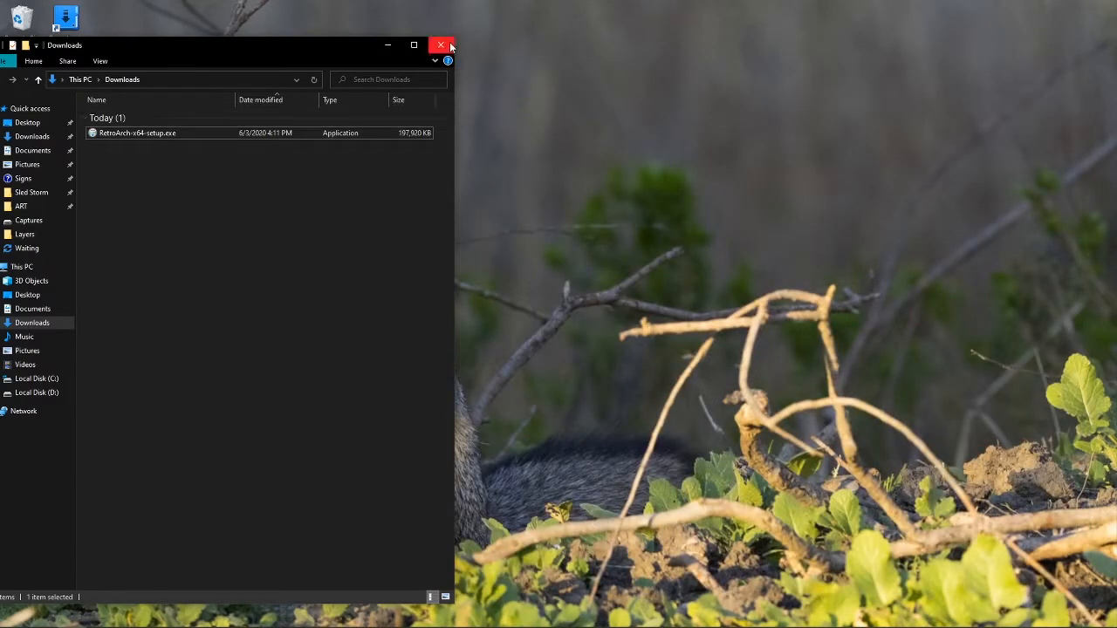
left_click(442, 44)
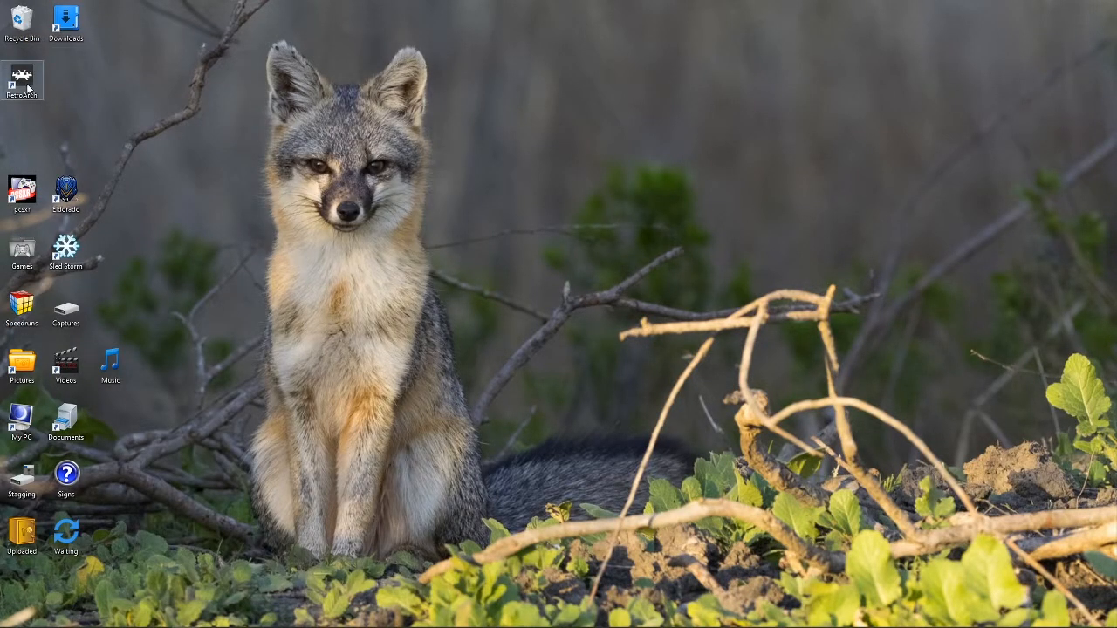
- Relaunch RetroArch from its shortcut, maximize the window, and go to Load Core
double_click(21, 74)
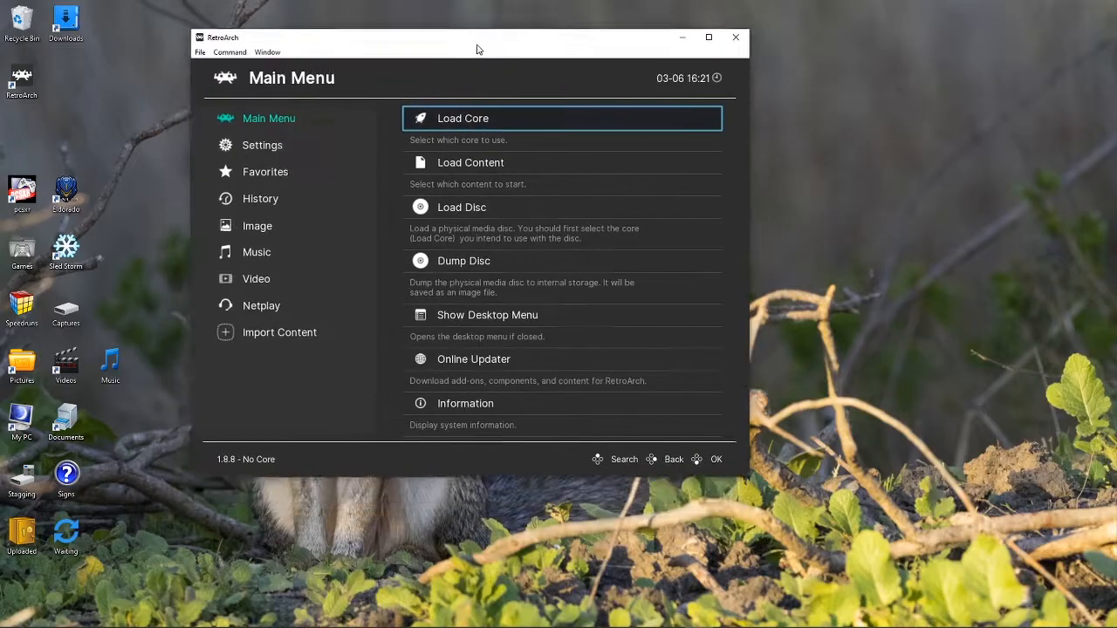
left_click(708, 38)
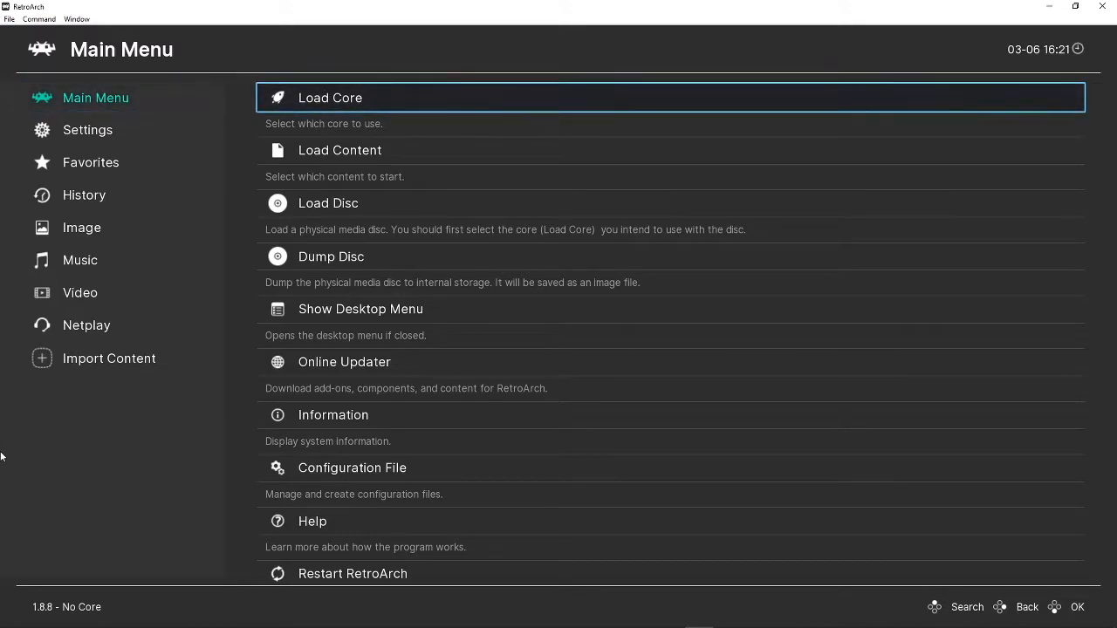
left_click(330, 97)
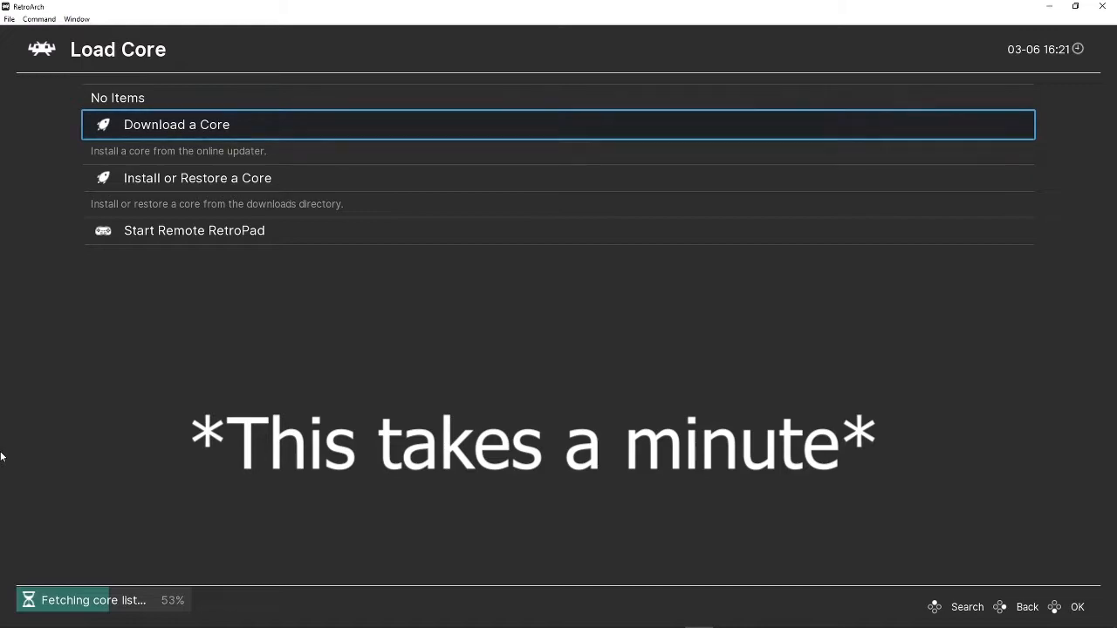
- Open Download a Core and pick a core from the Core Updater list
left_click(176, 124)
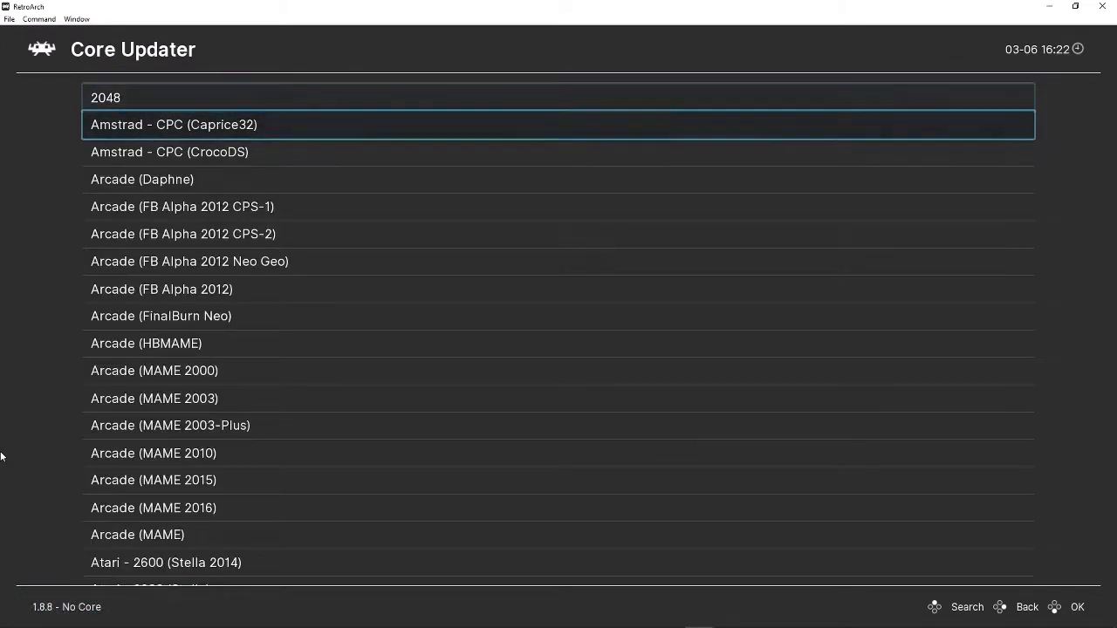
left_click(967, 607)
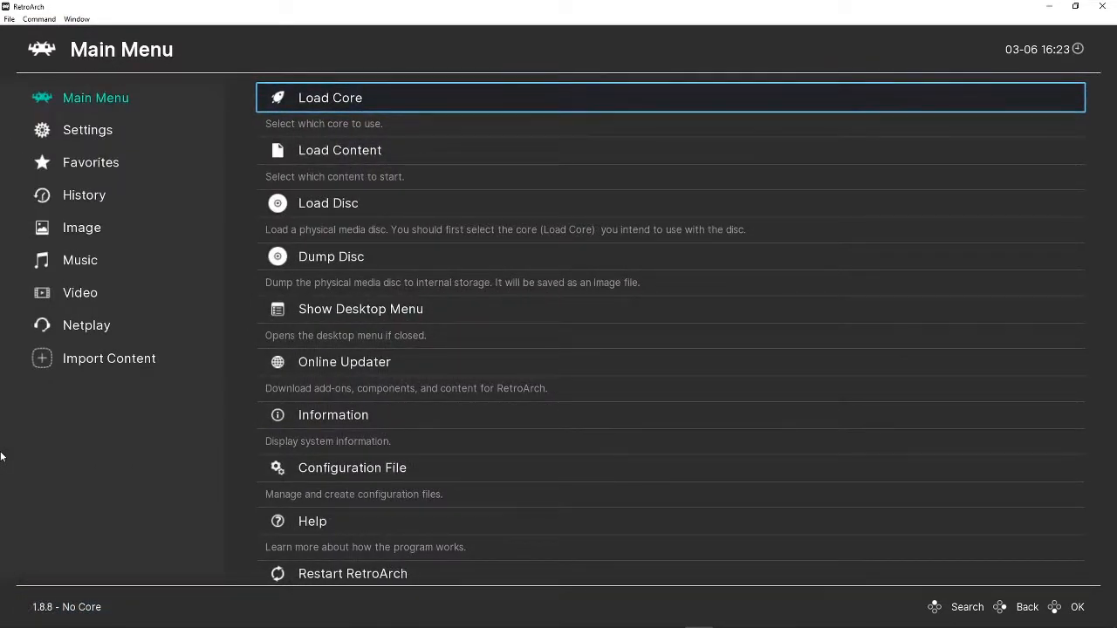
- Load Sled Storm [SLUS-00955] from C:\ Documents\RetroArch via Load Content
key("Down")
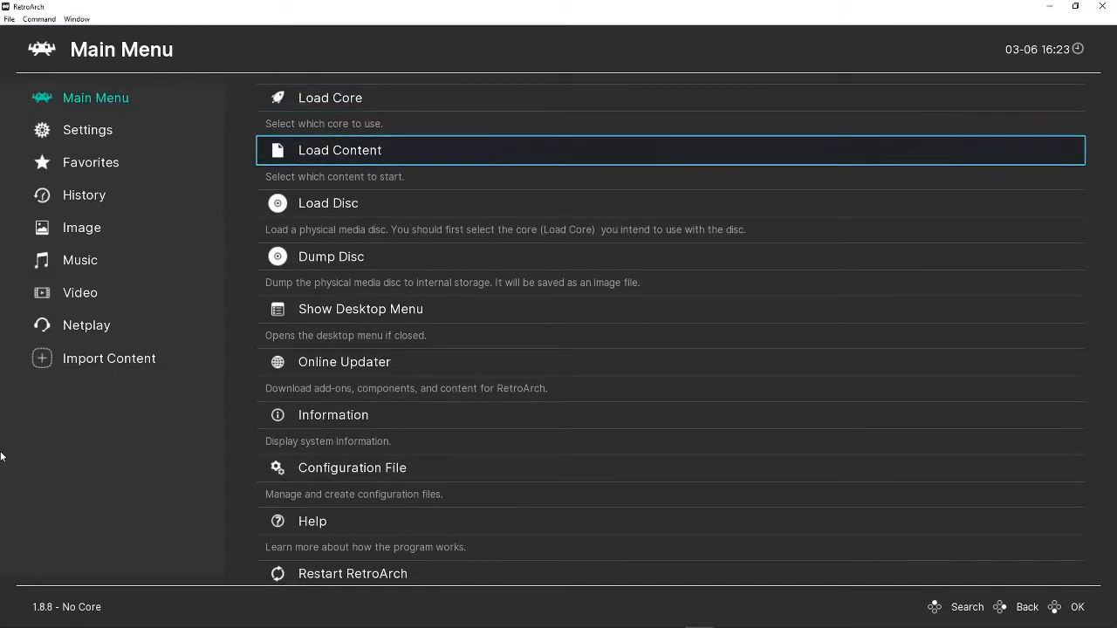
left_click(340, 149)
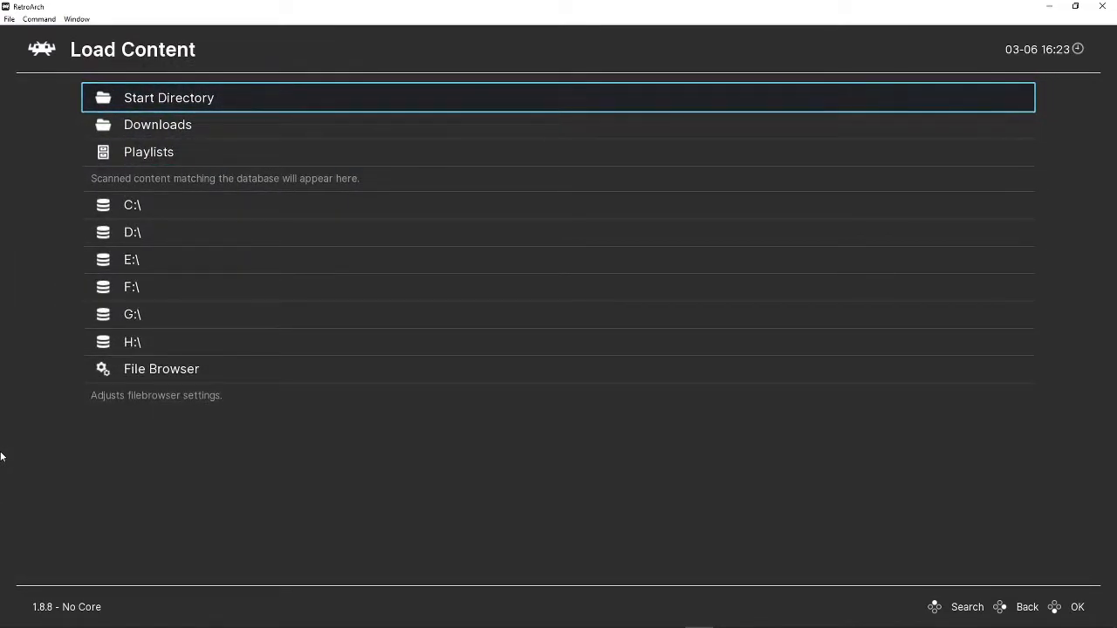
left_click(132, 204)
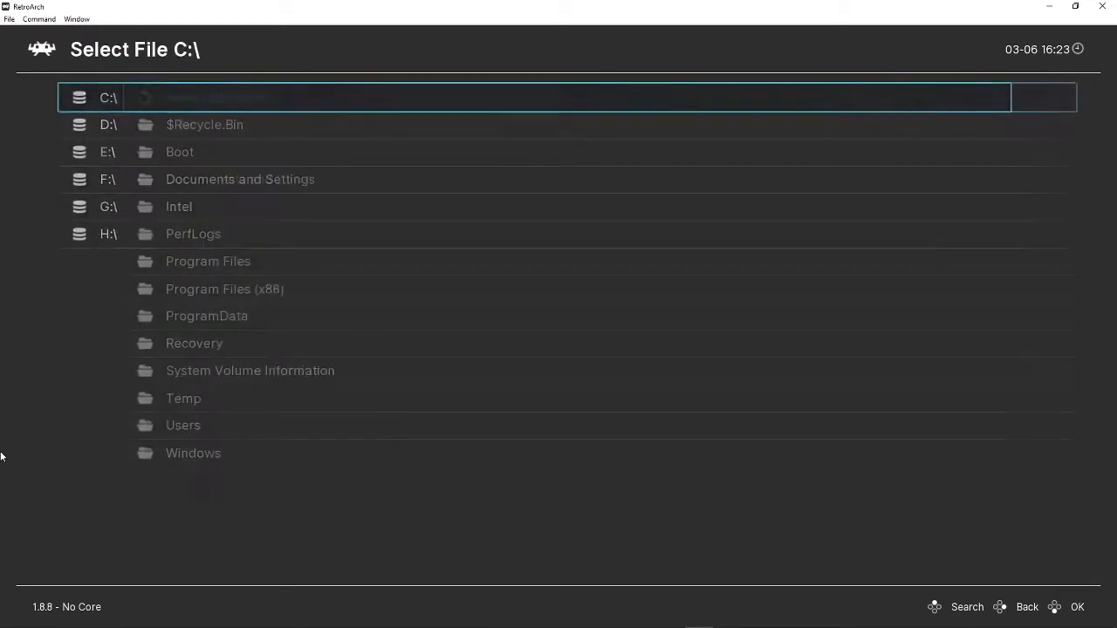
left_click(107, 97)
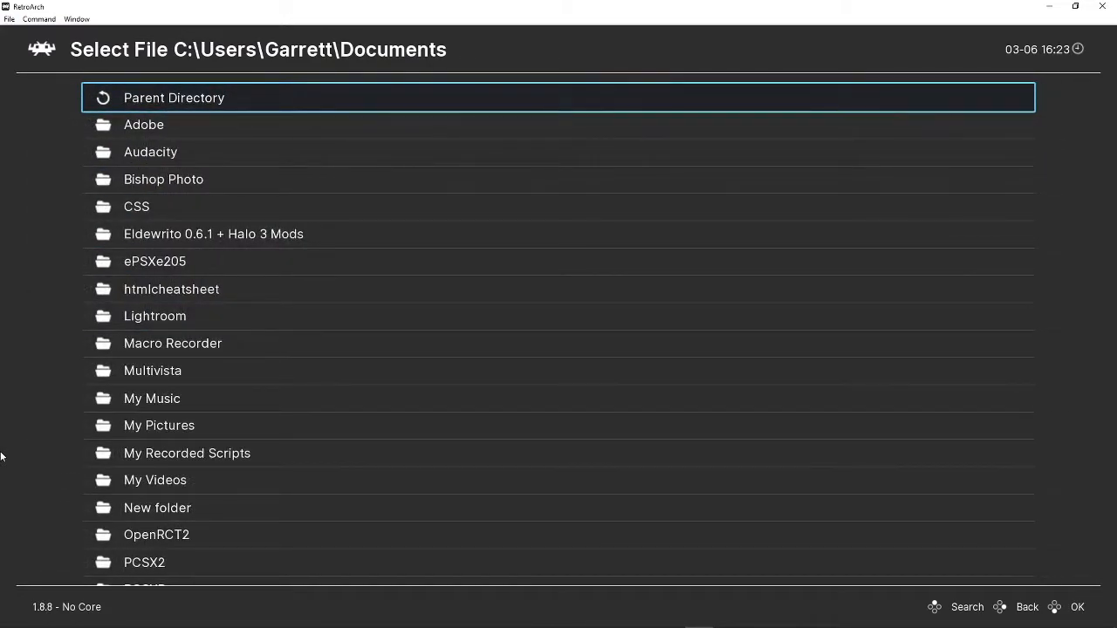
scroll("down", 3)
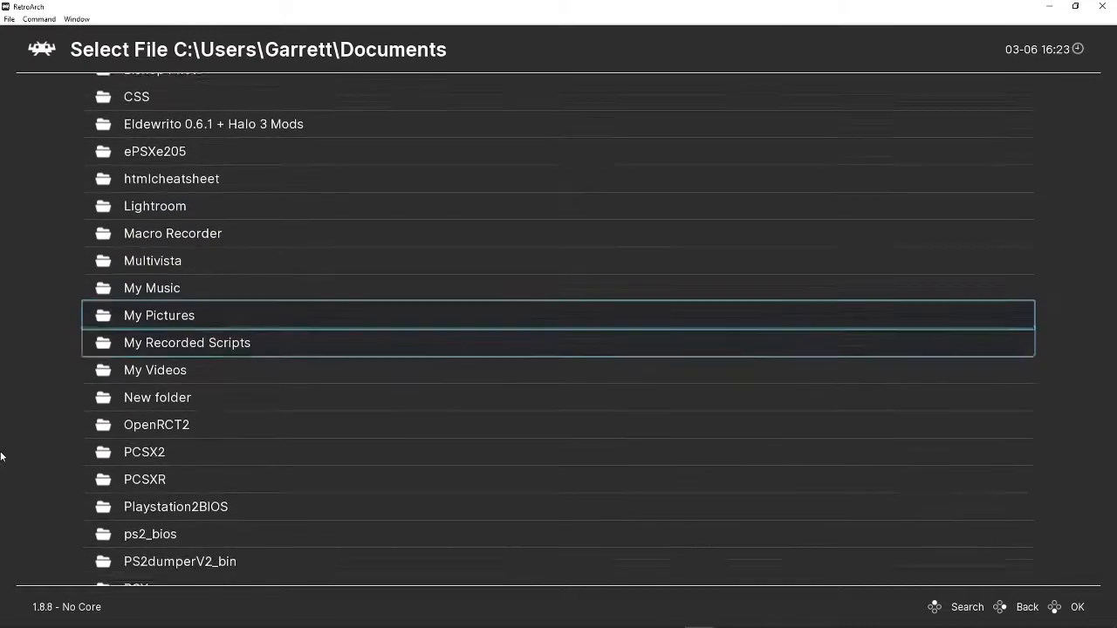
scroll("down", 3)
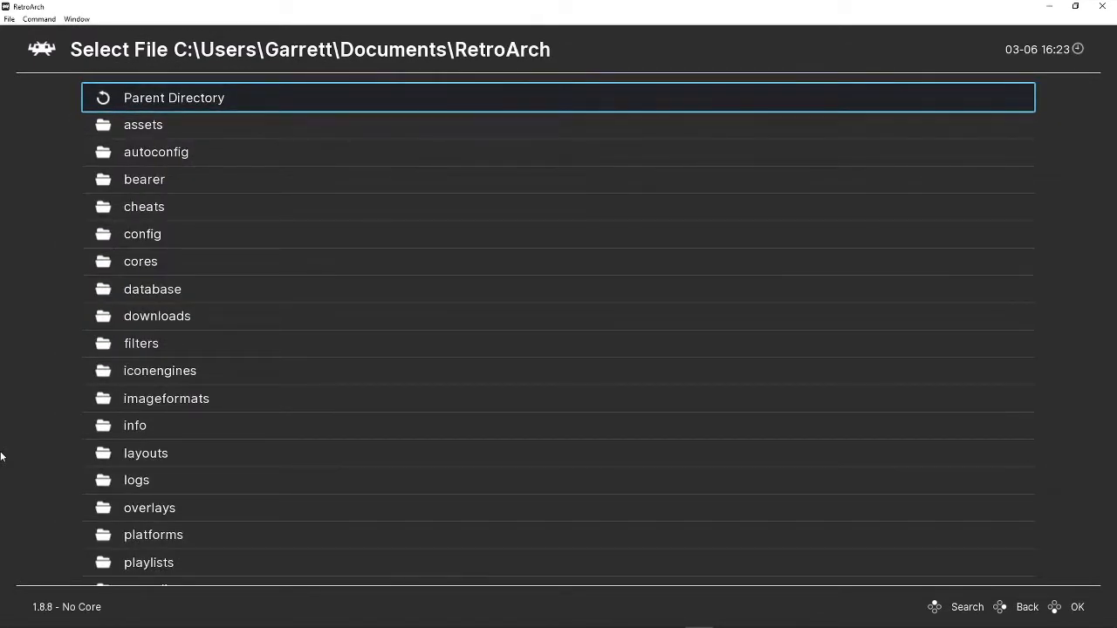
scroll("down", 3)
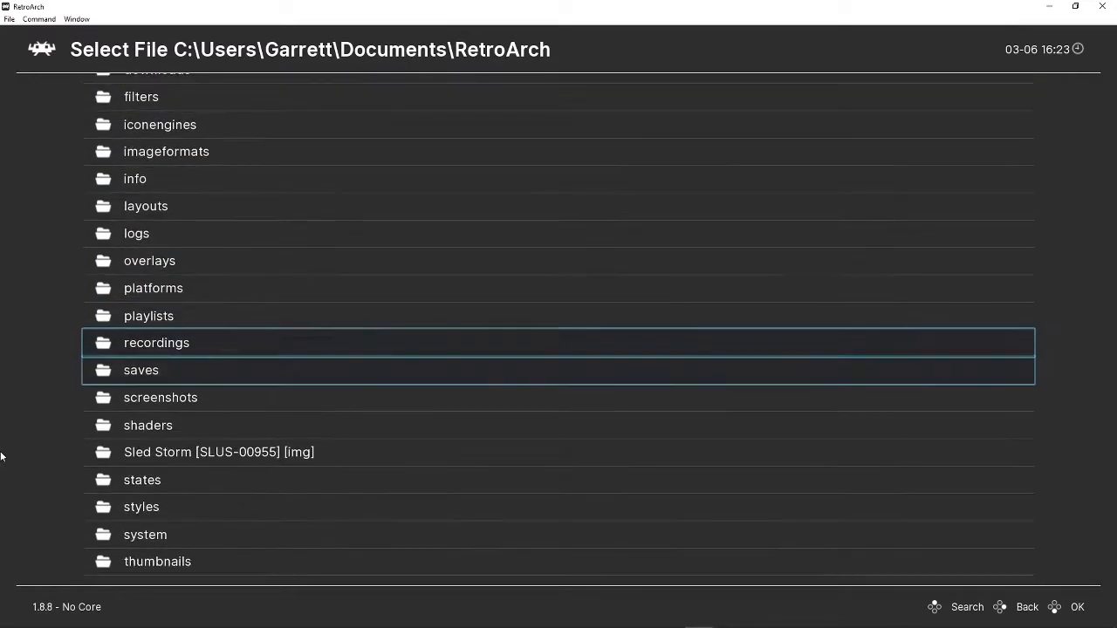
double_click(219, 452)
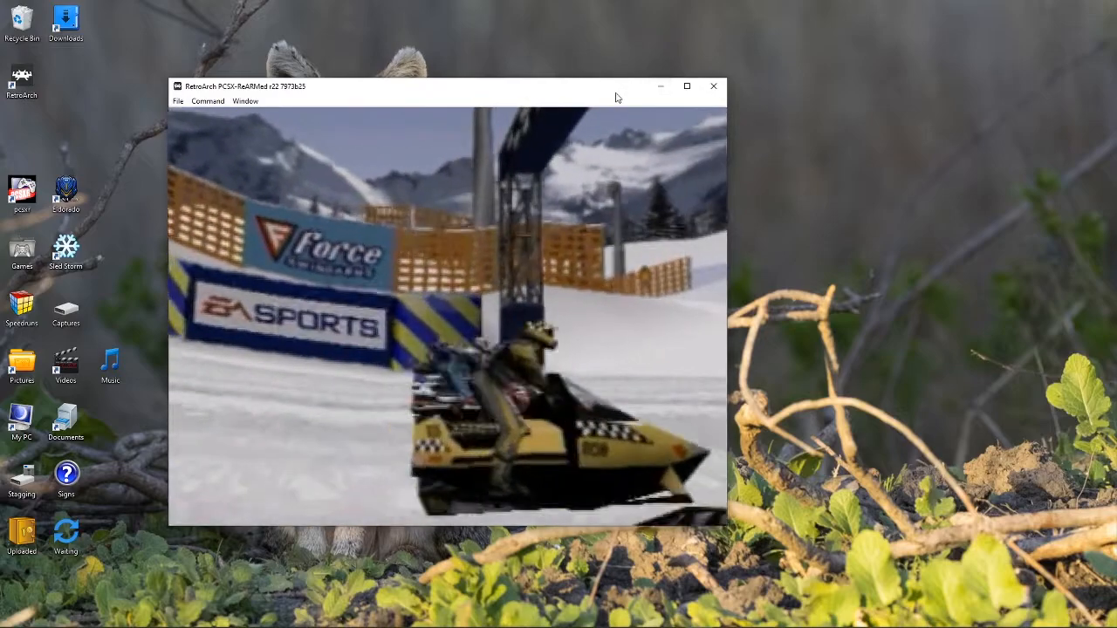
- Maximize the RetroArch window on Sled Storm's title screen and open the main menu
left_click(686, 85)
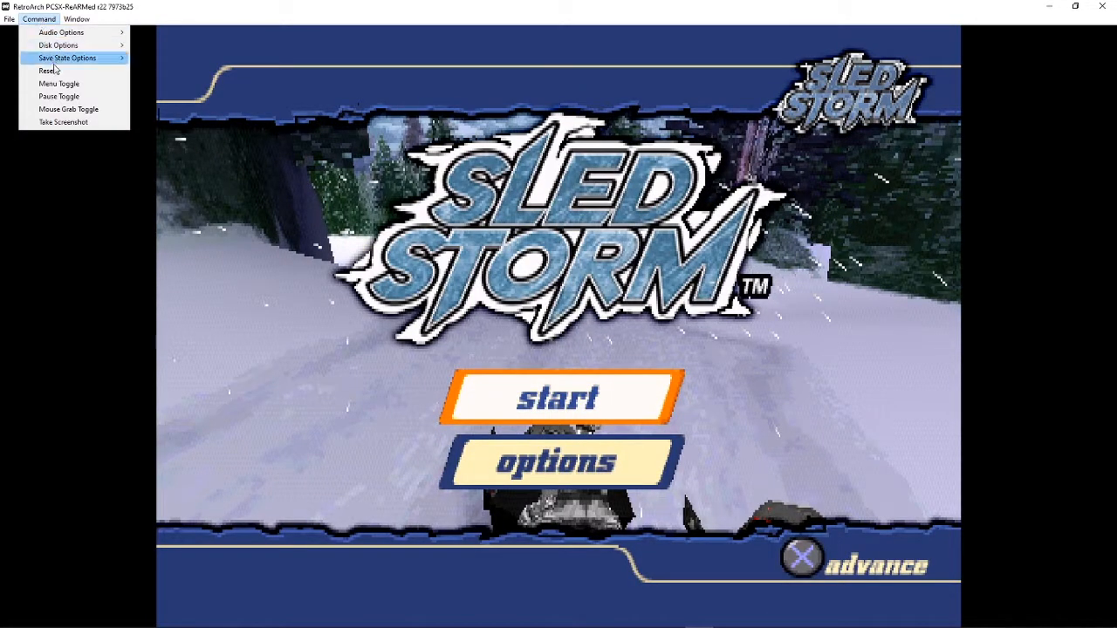
left_click(58, 83)
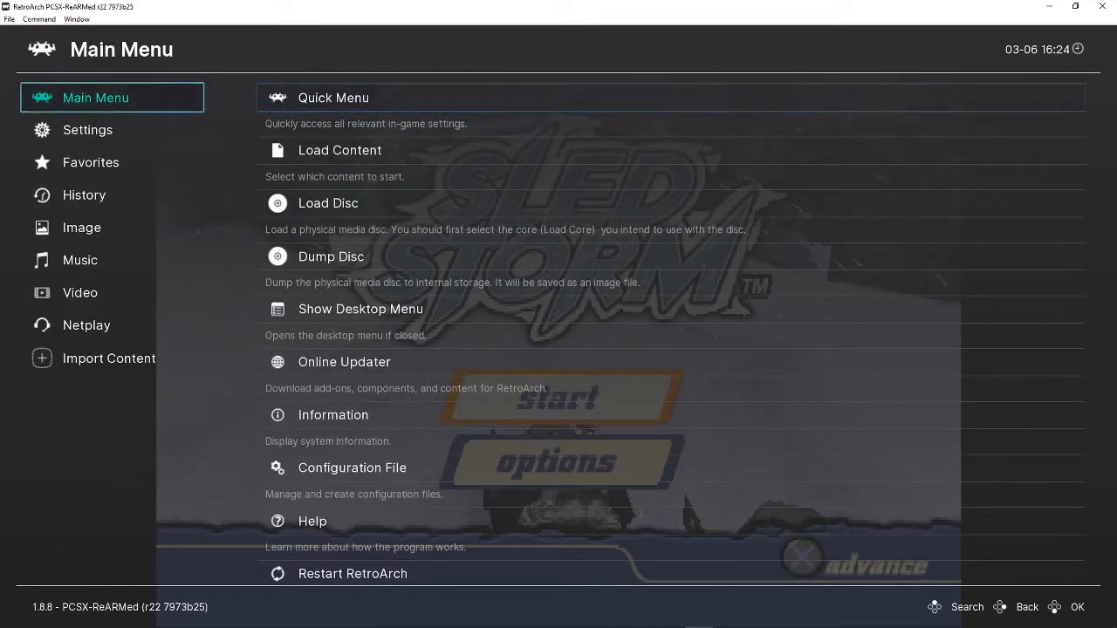
- Go to Settings > Input and scroll down to Hotkey Binds and the Port Binds entries
left_click(87, 129)
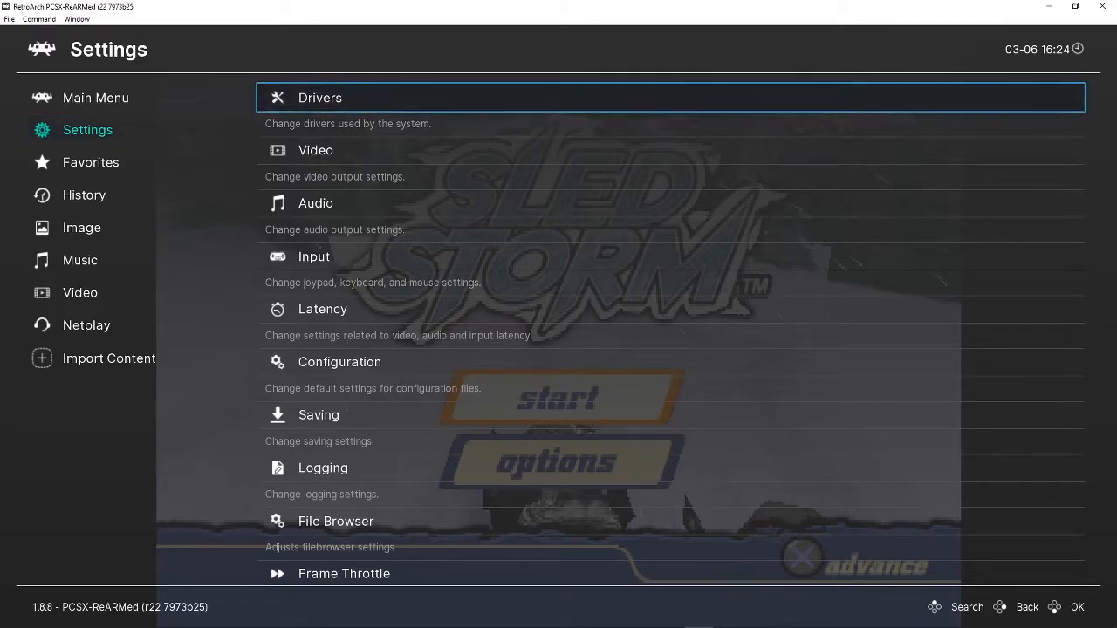
key("Down")
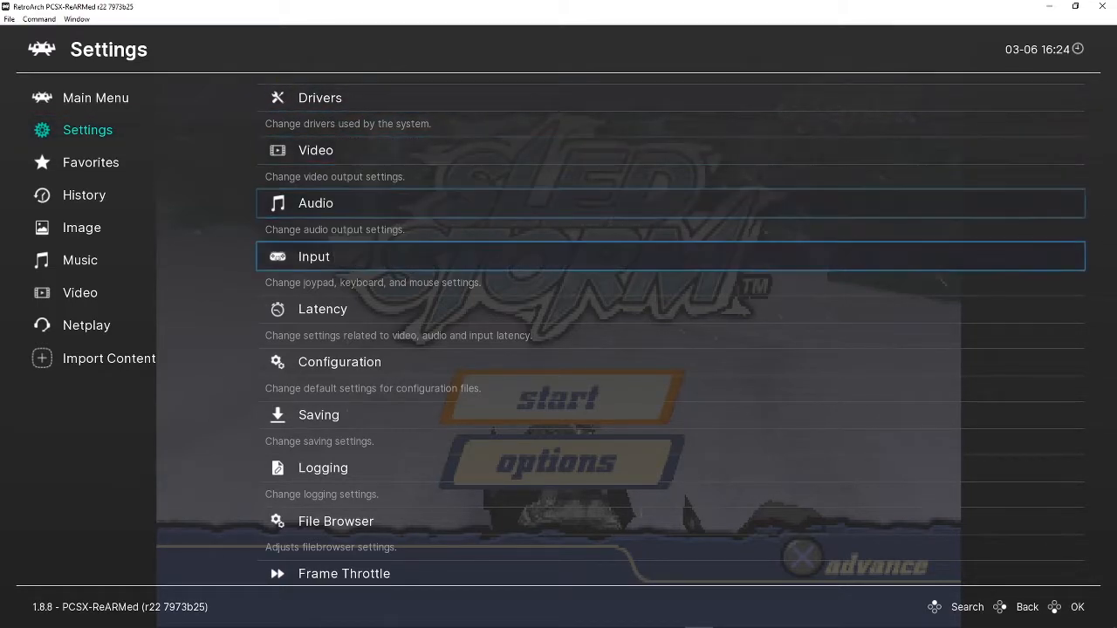
left_click(314, 256)
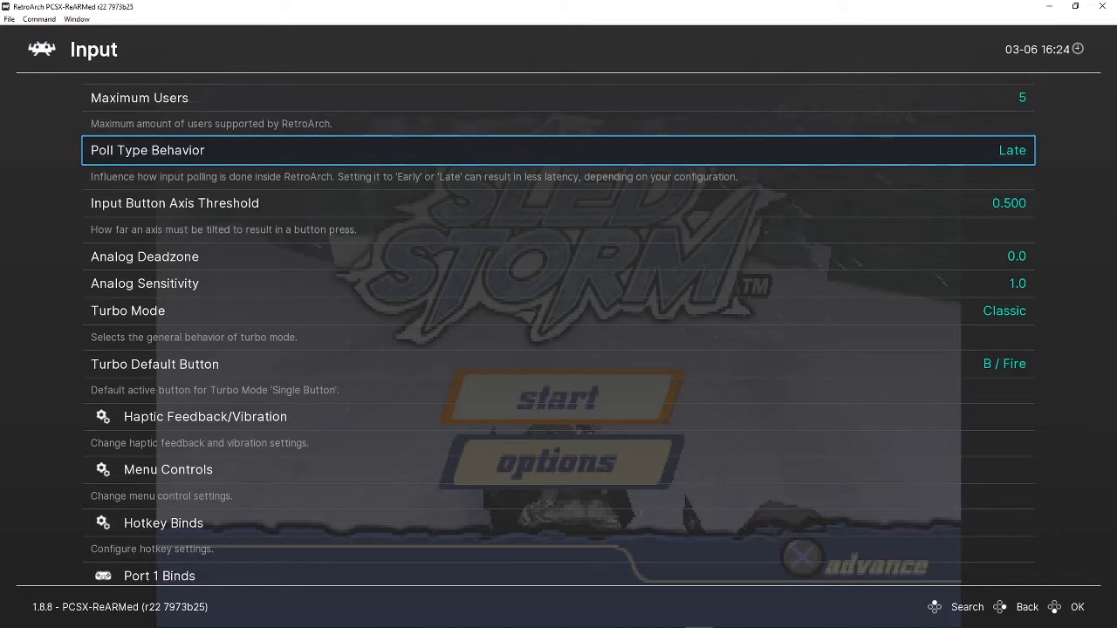
key("down")
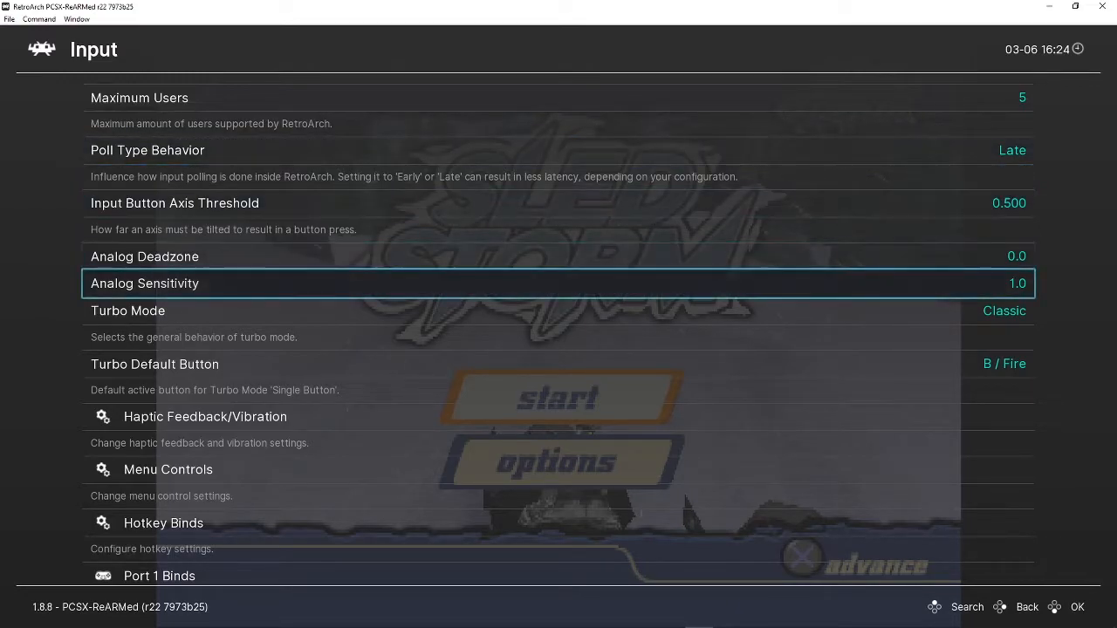
scroll("down", 3)
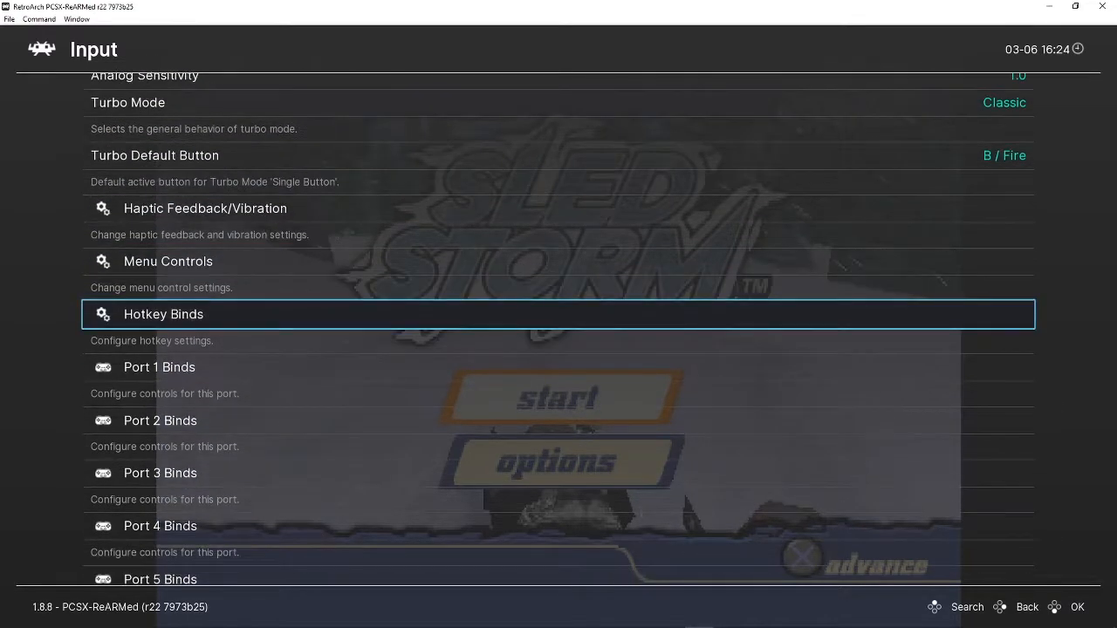
scroll("down", 3)
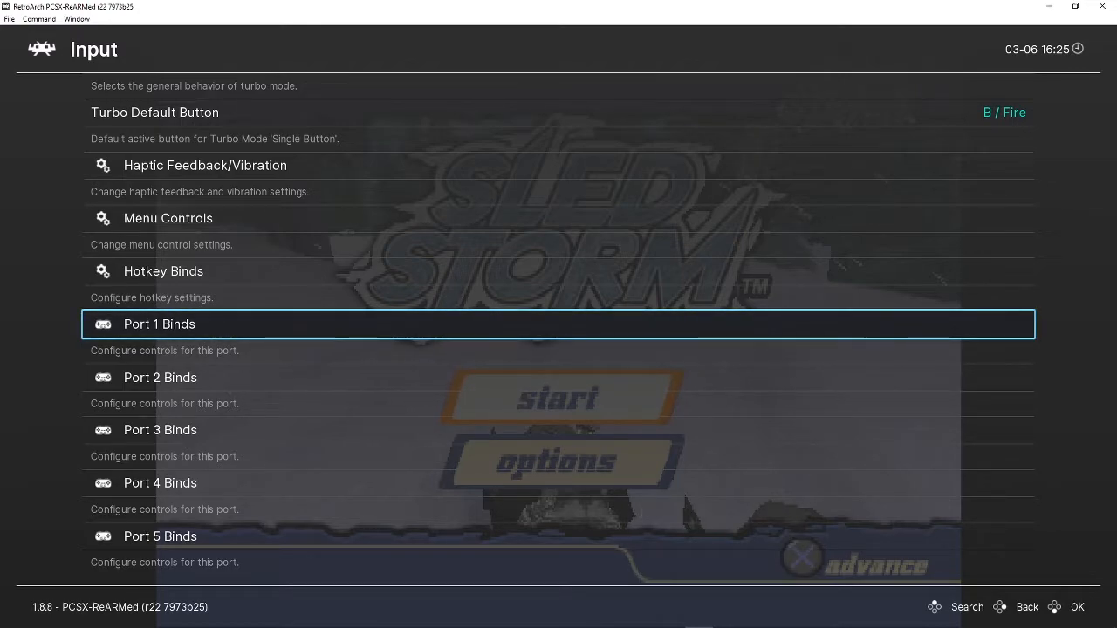
left_click(160, 324)
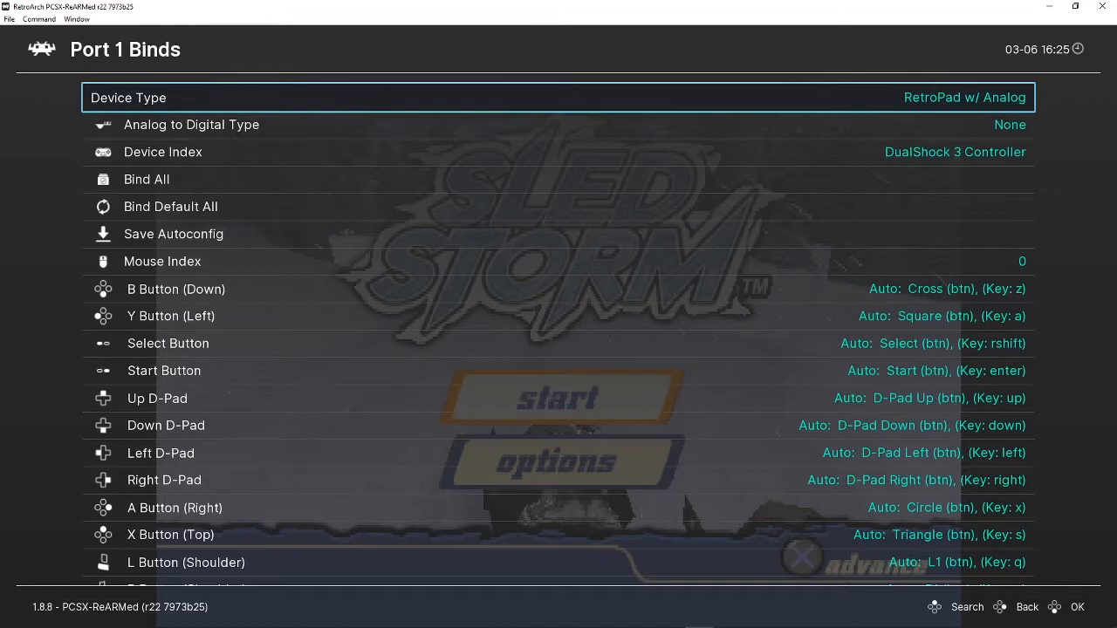
key("down")
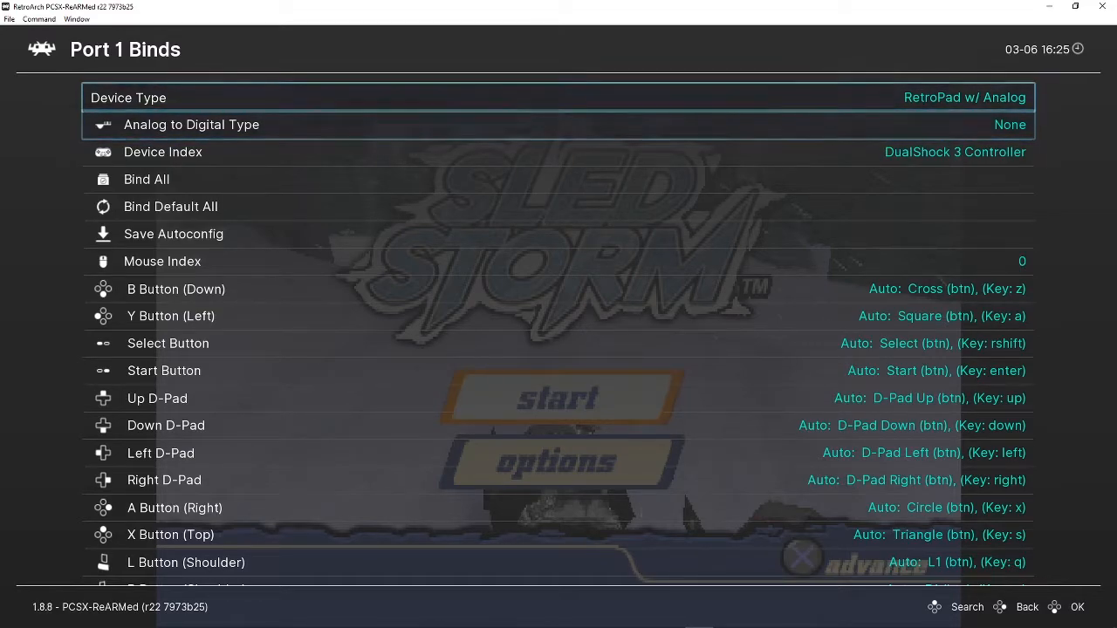
key("down")
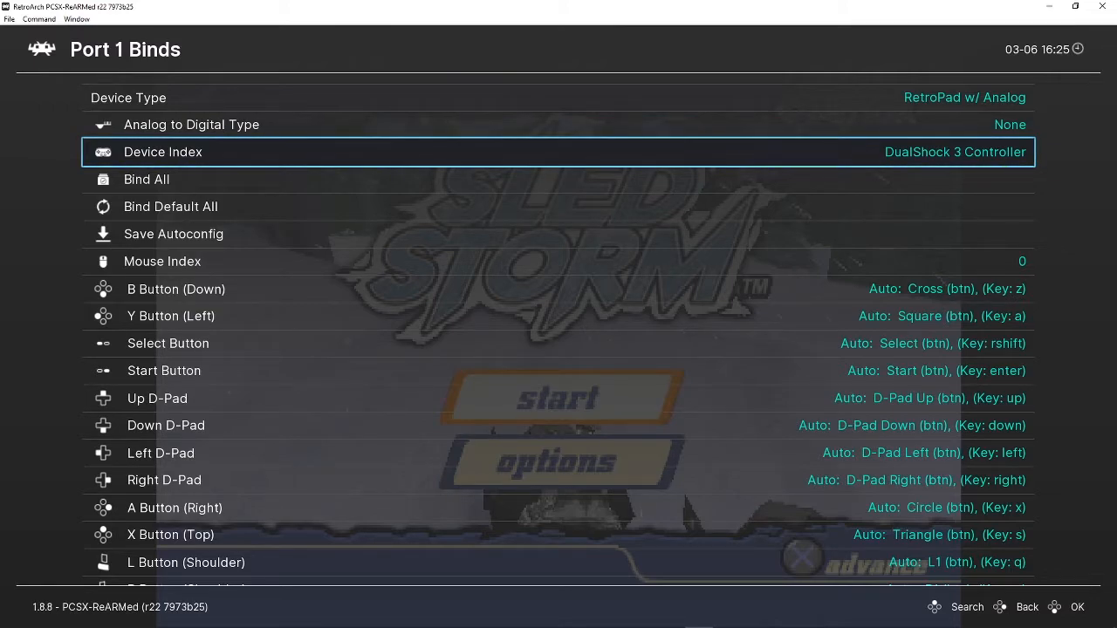
key("down")
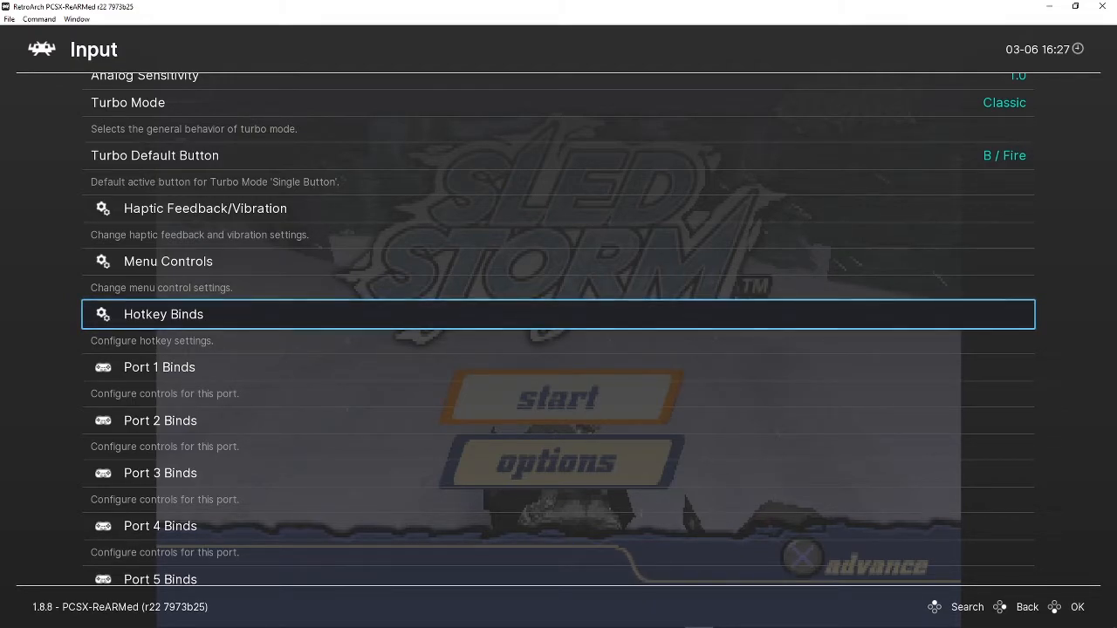
- Open Hotkey Binds and move down the list past the Load State hotkey
left_click(164, 315)
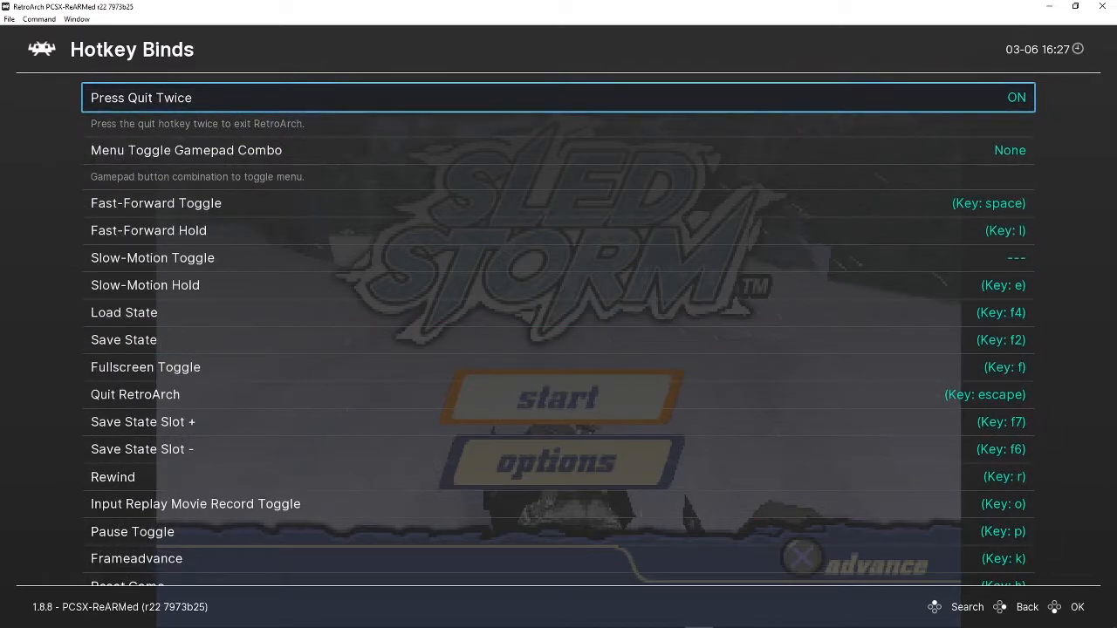
key("down")
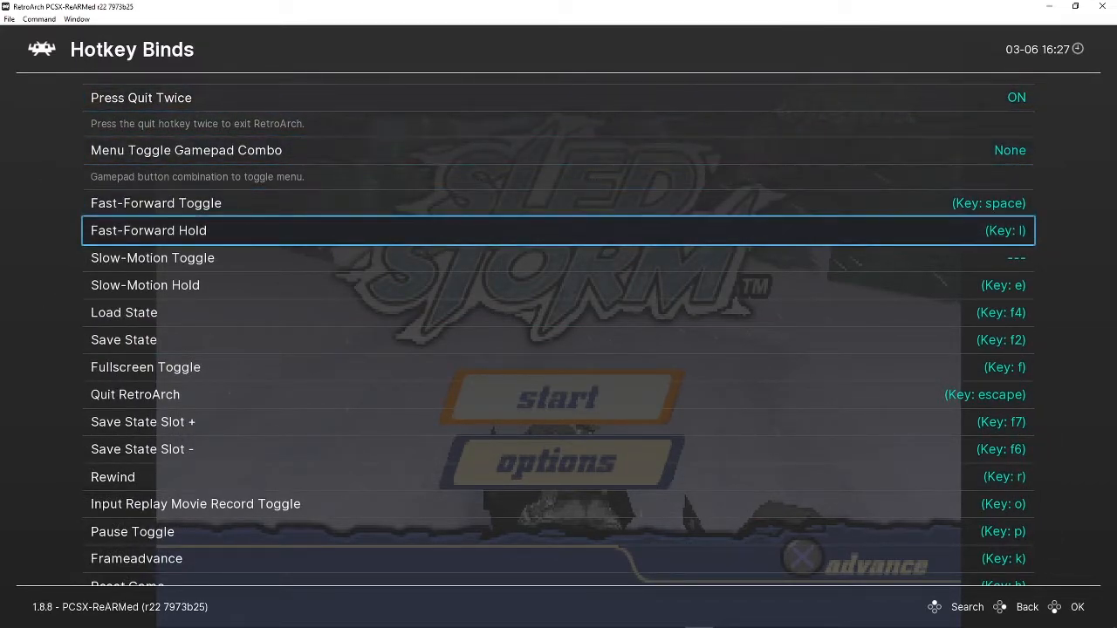
key("down")
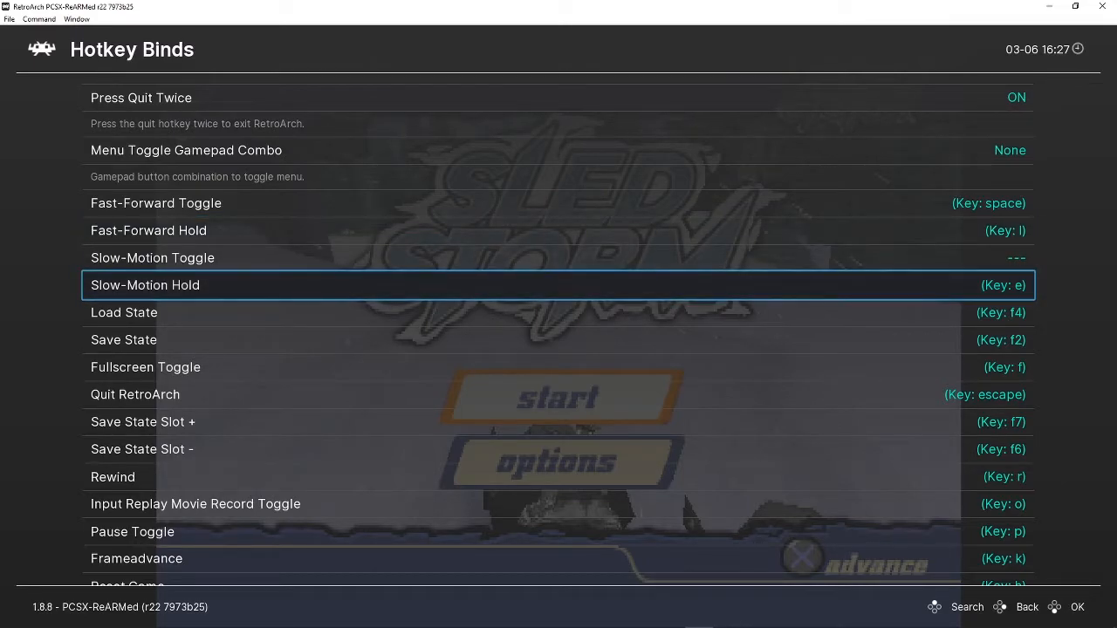
key("down")
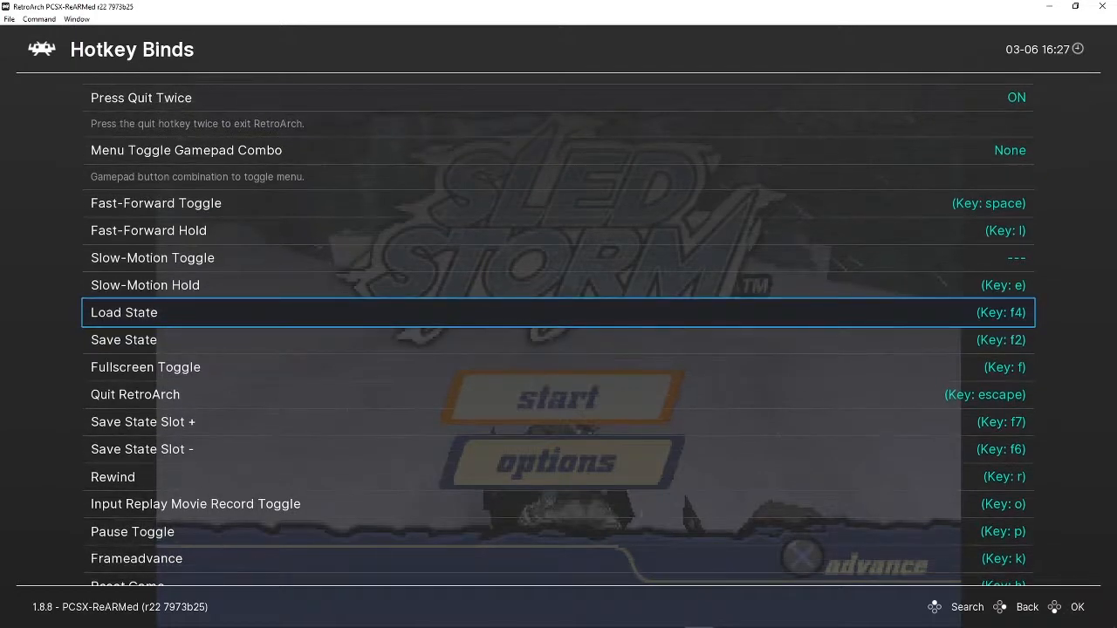
scroll("down", 3)
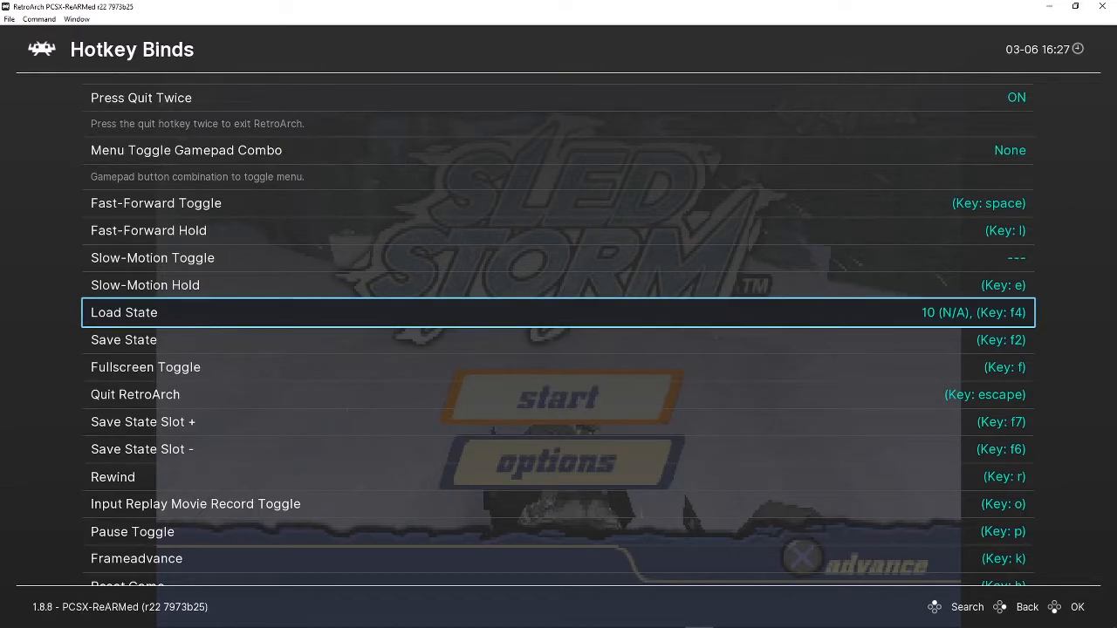
scroll("down", 3)
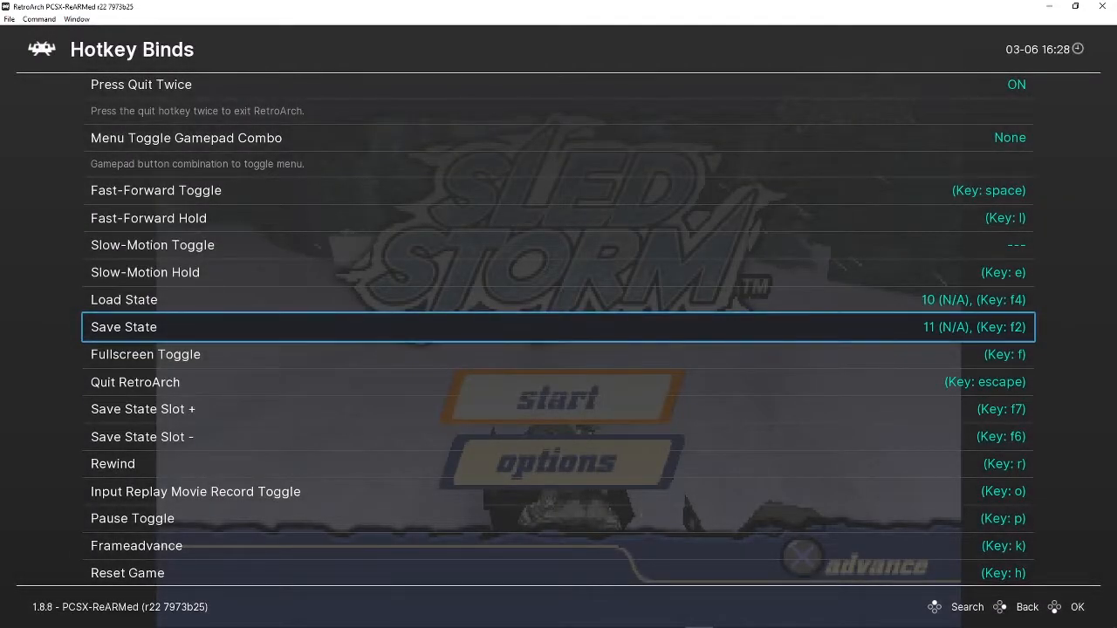
scroll("down", 3)
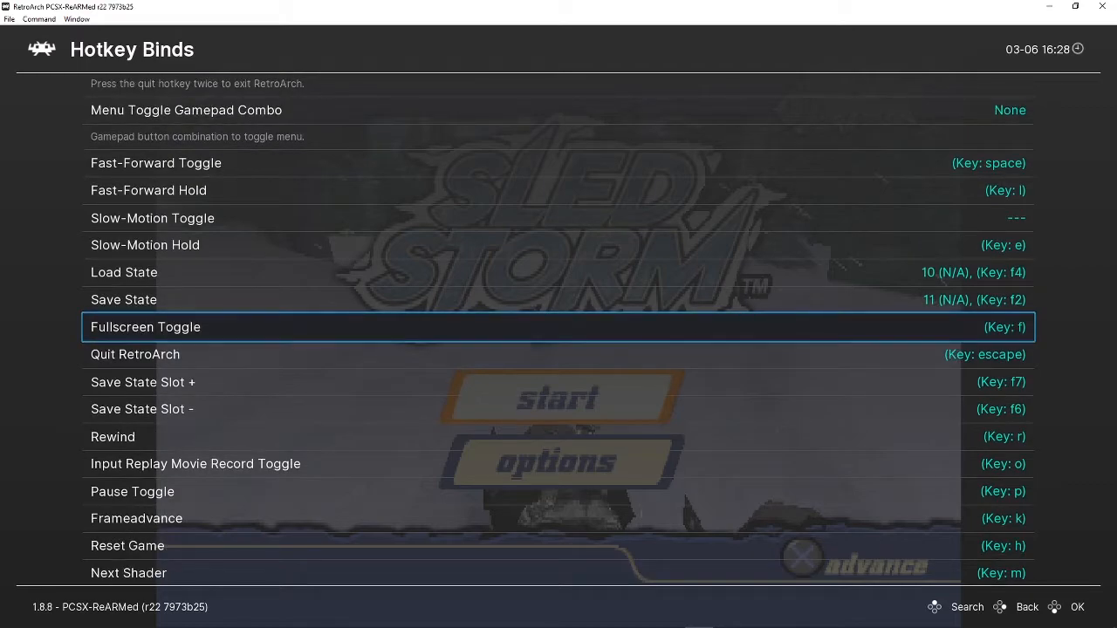
scroll("down", 3)
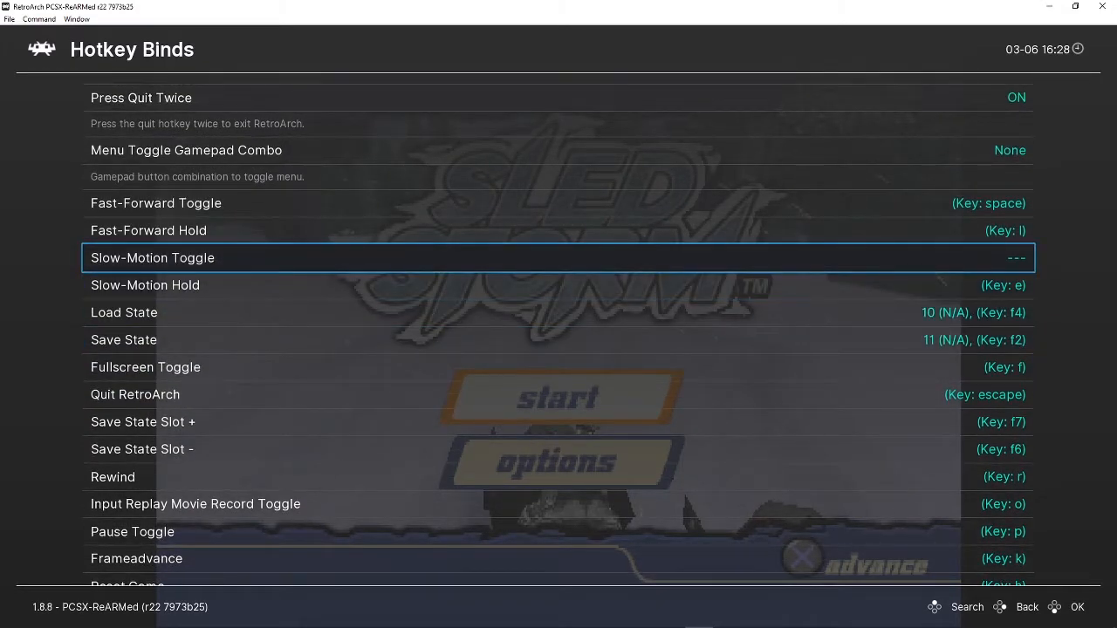
- Rebind the Fast-Forward Toggle hotkey and scroll through the remaining hotkey binds
key("up")
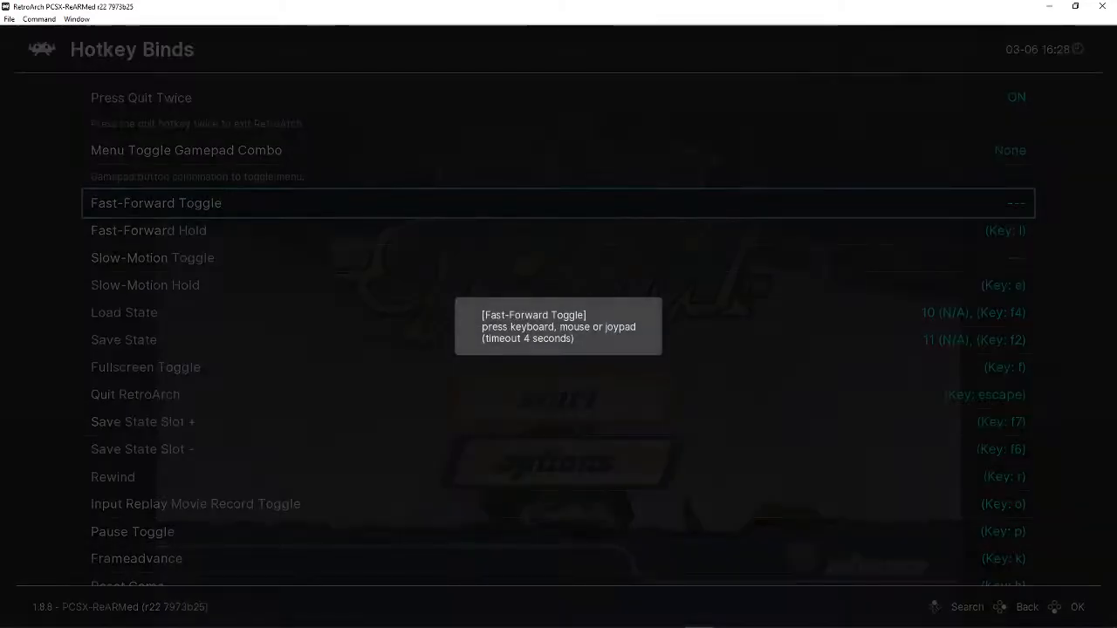
key("space")
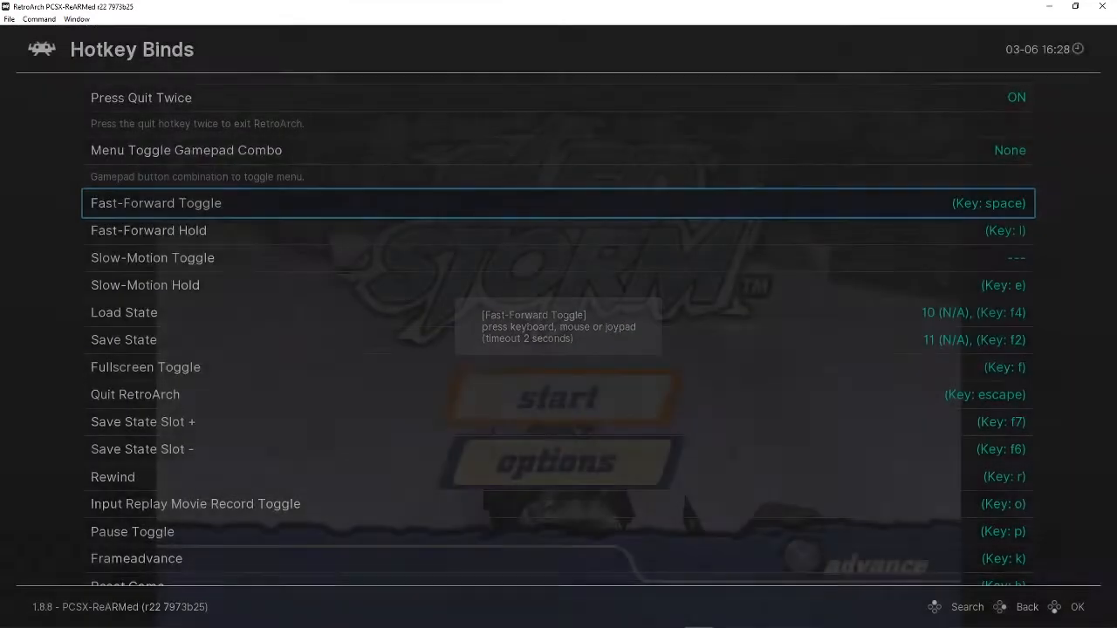
key("down")
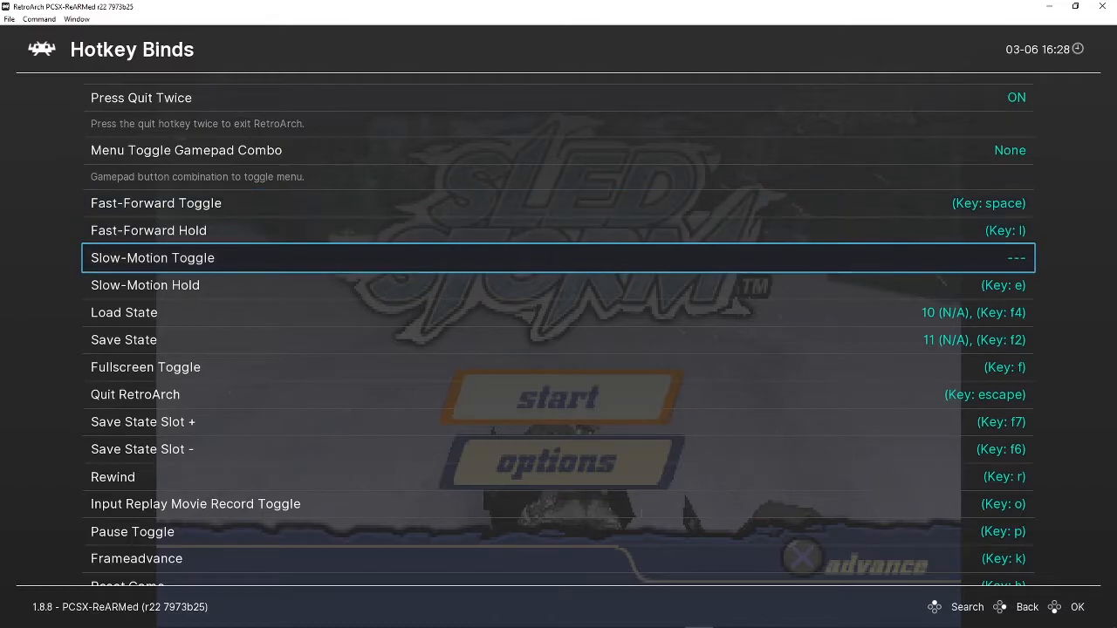
scroll("down", 3)
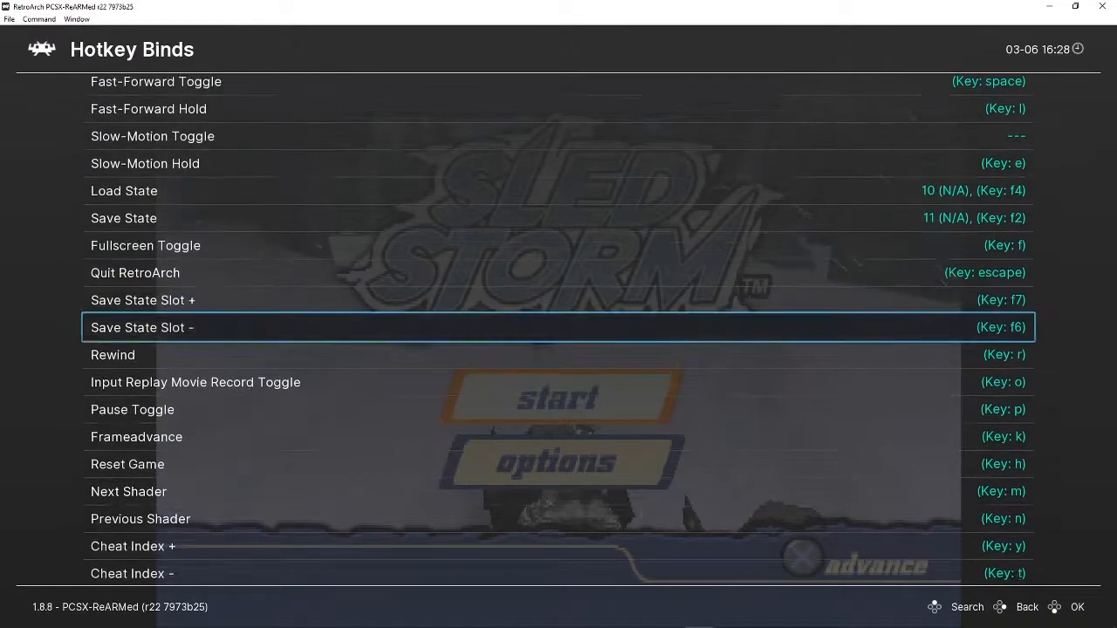
scroll("down", 3)
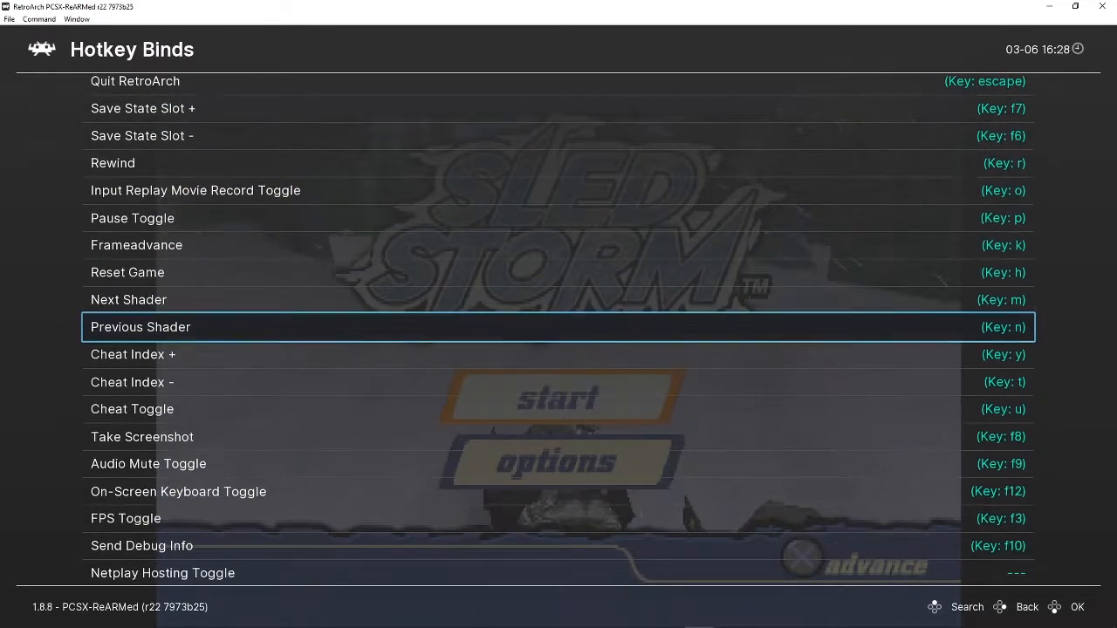
scroll("down", 3)
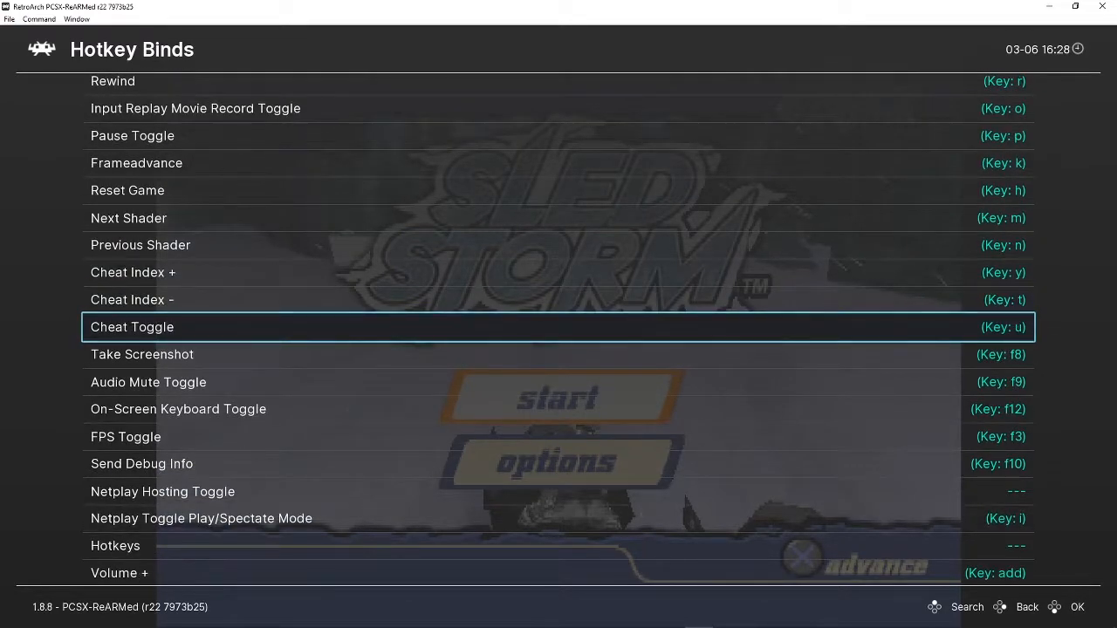
scroll("down", 3)
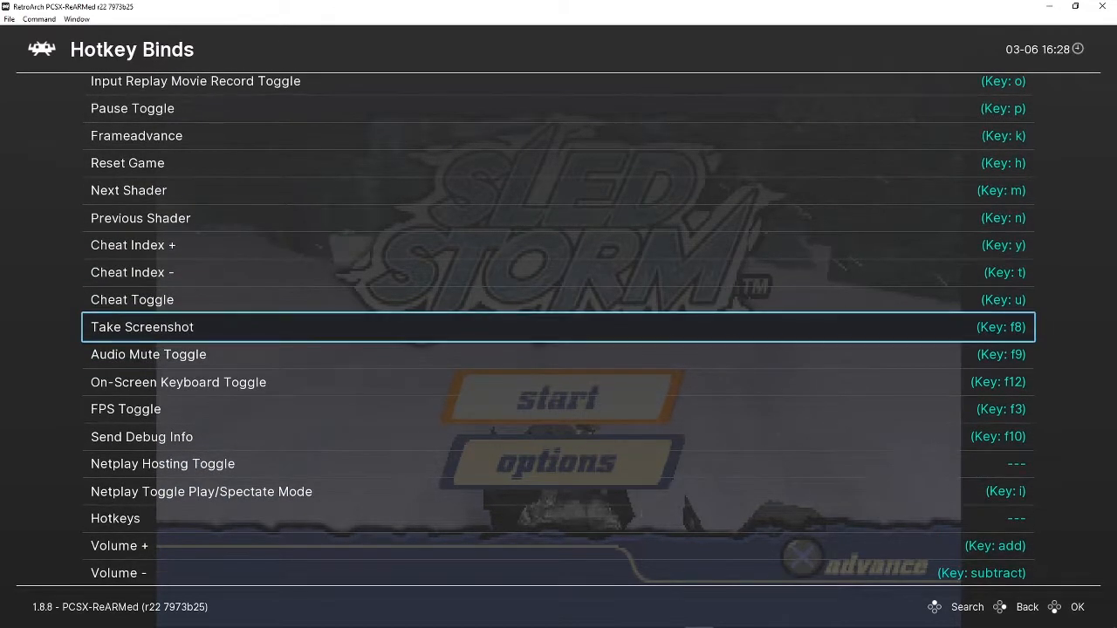
scroll("down", 3)
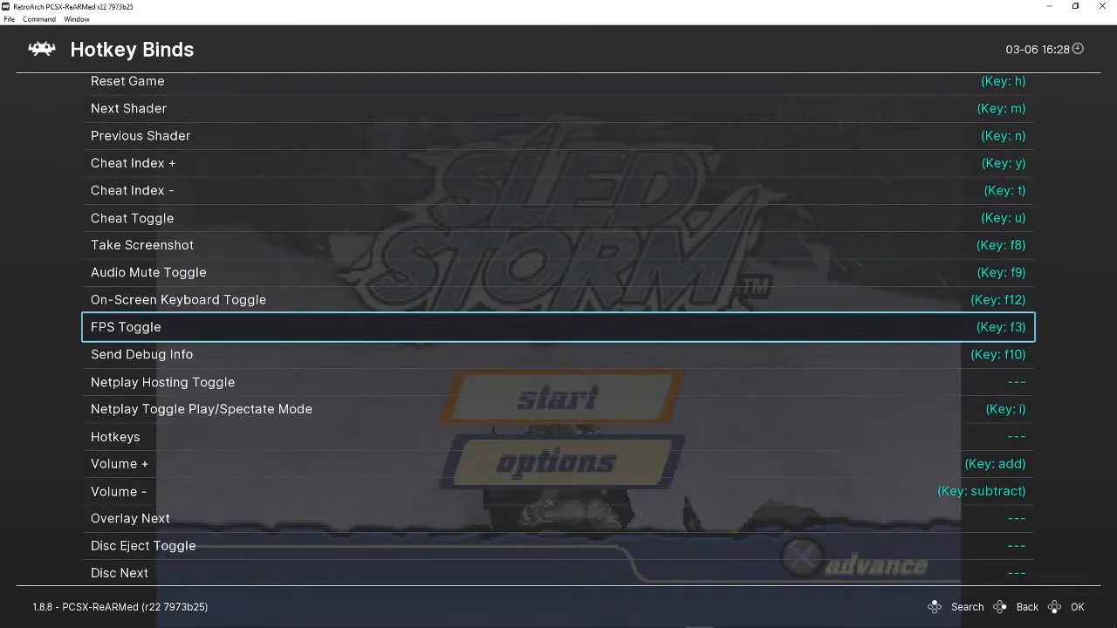
scroll("down", 3)
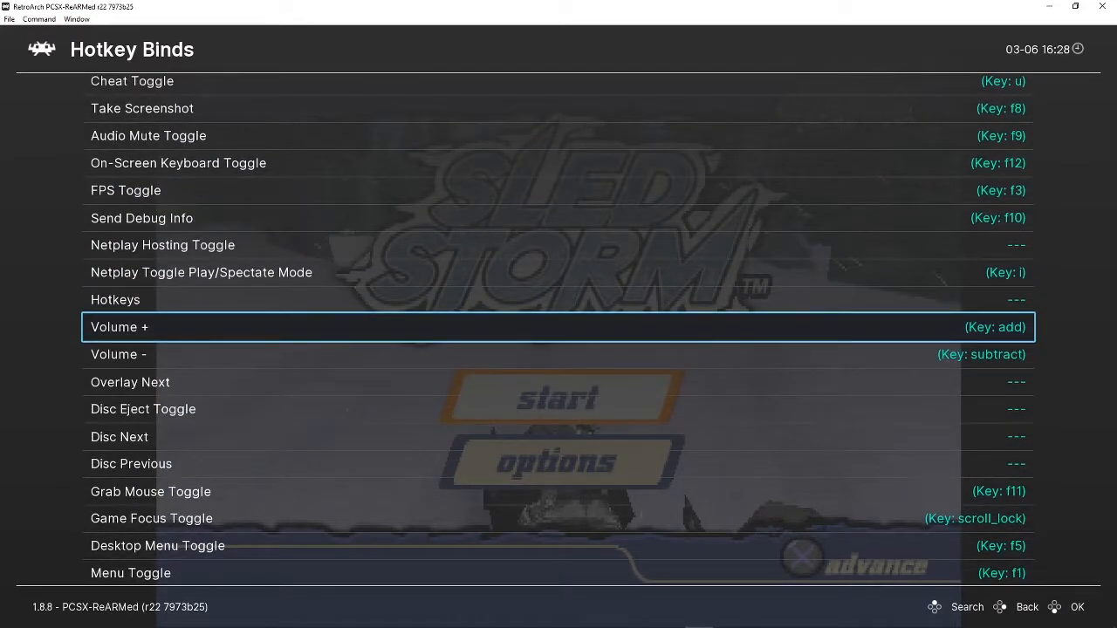
scroll("down", 3)
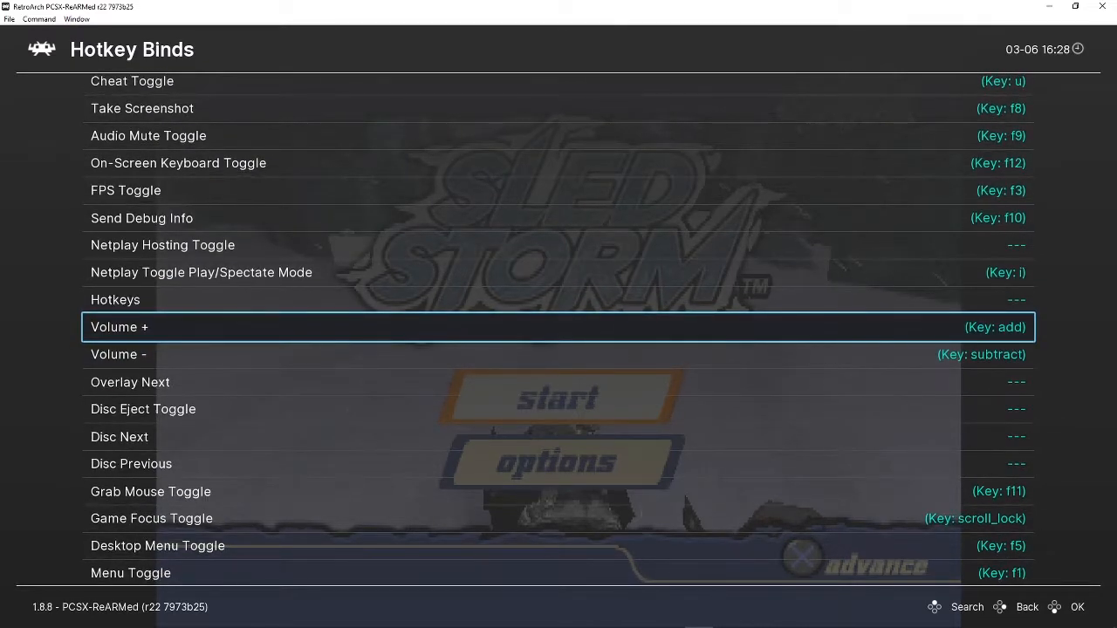
scroll("down", 3)
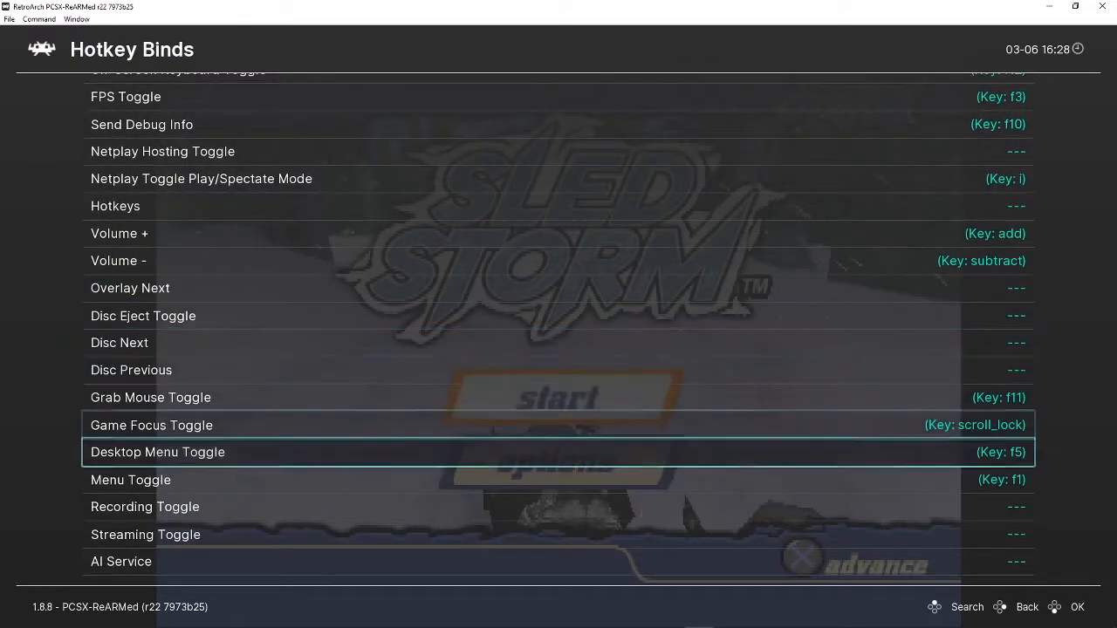
key("down")
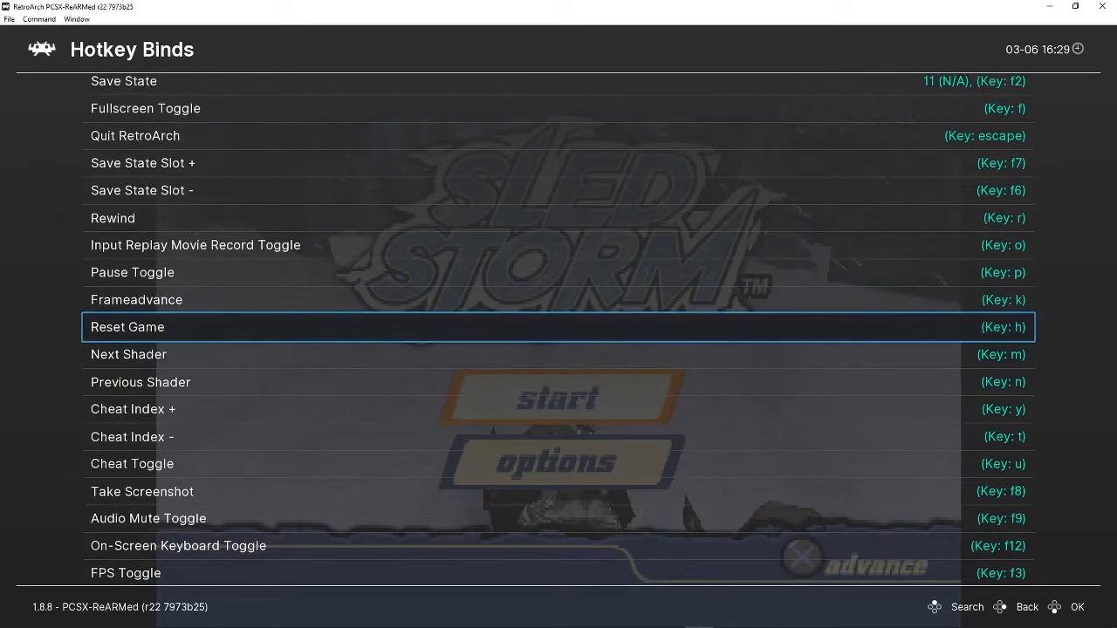
- Set Don't Run in Background to OFF under User Interface and go back to Main Menu
left_click(1026, 607)
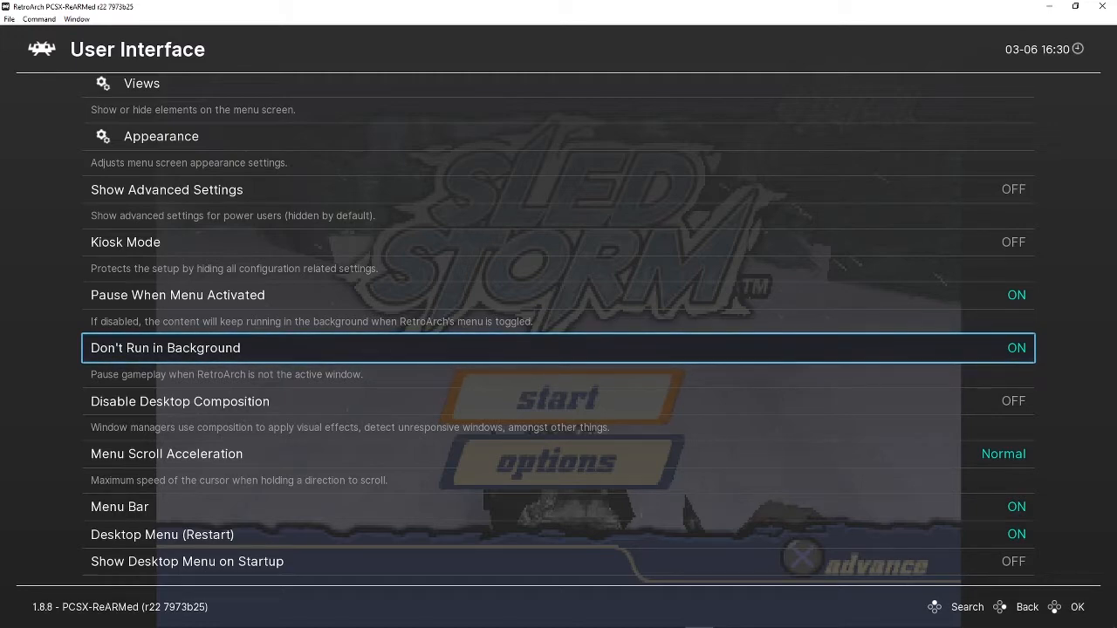
left_click(1015, 347)
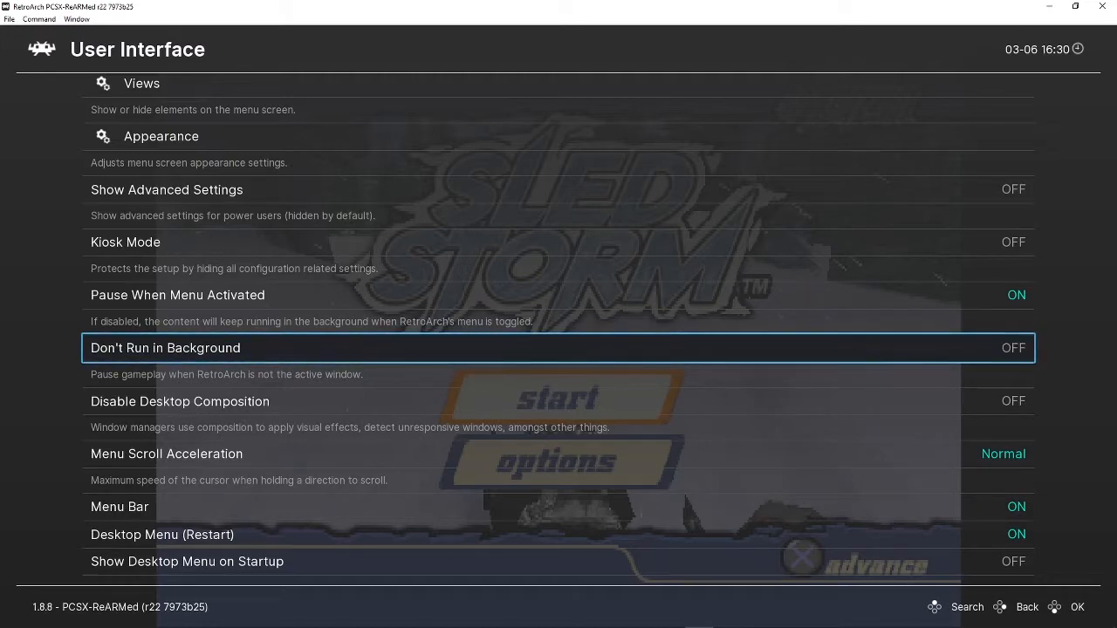
key("up")
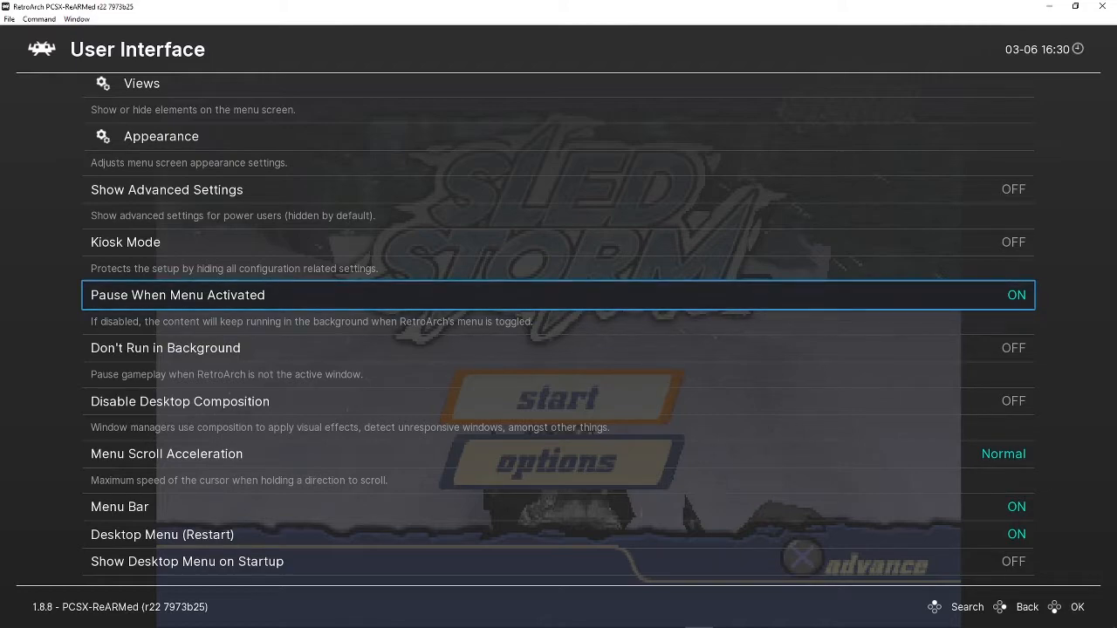
left_click(1016, 295)
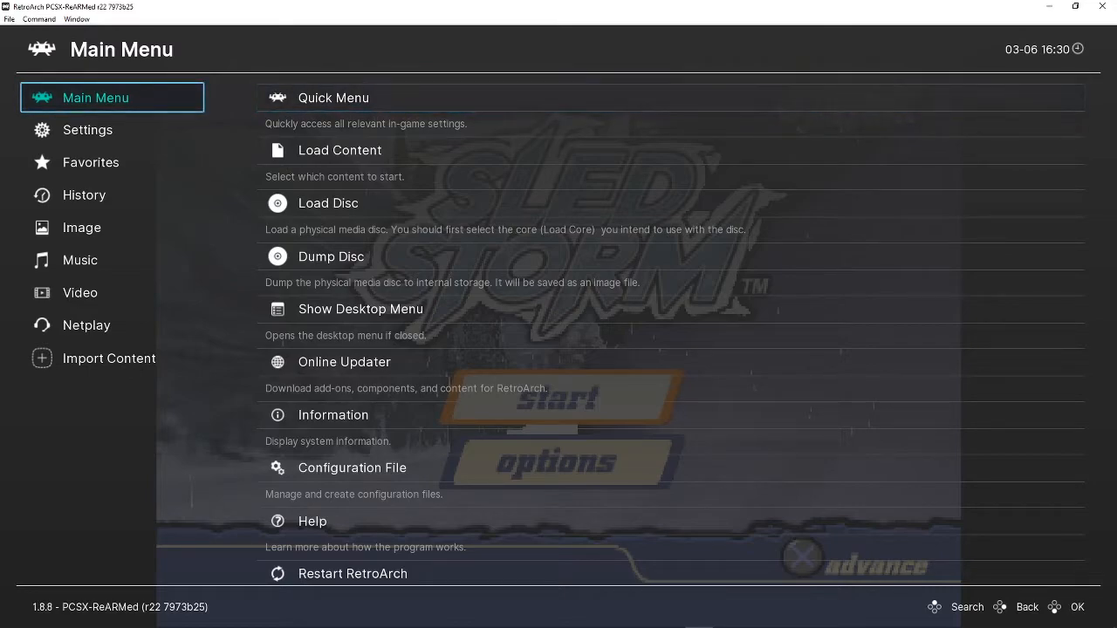
- Choose Save Current Configuration under Main Menu > Configuration File
left_click(333, 97)
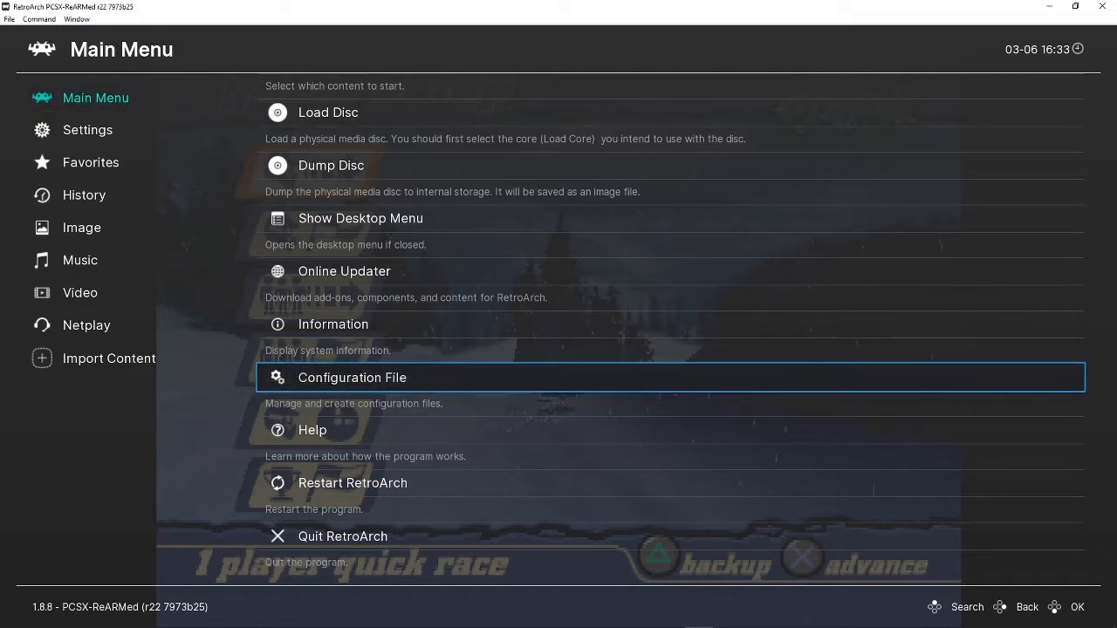
left_click(352, 377)
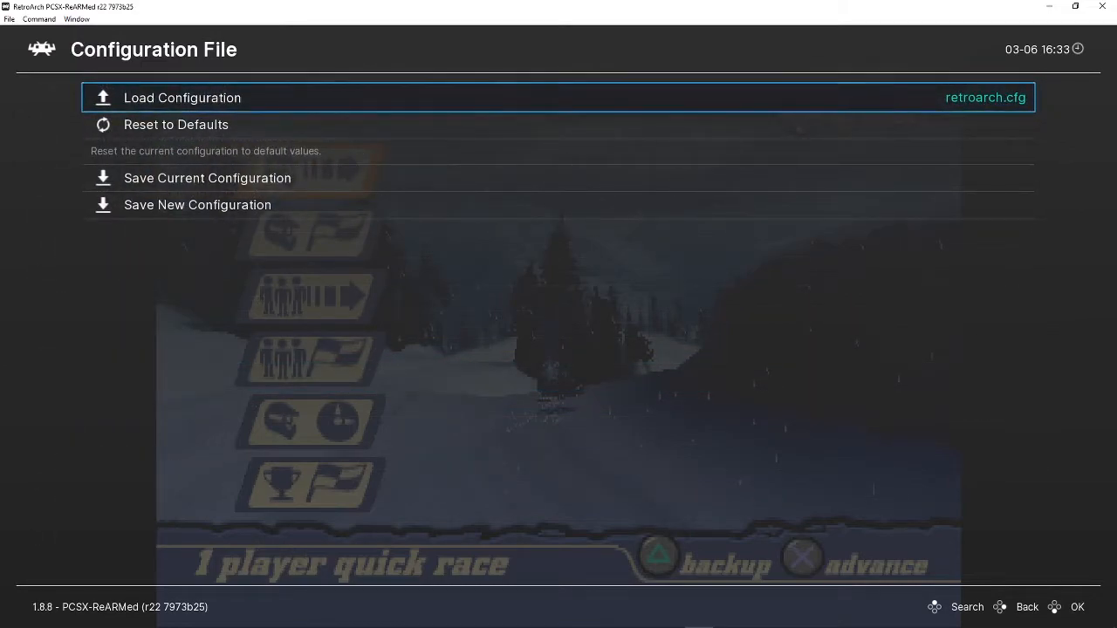
key("Down")
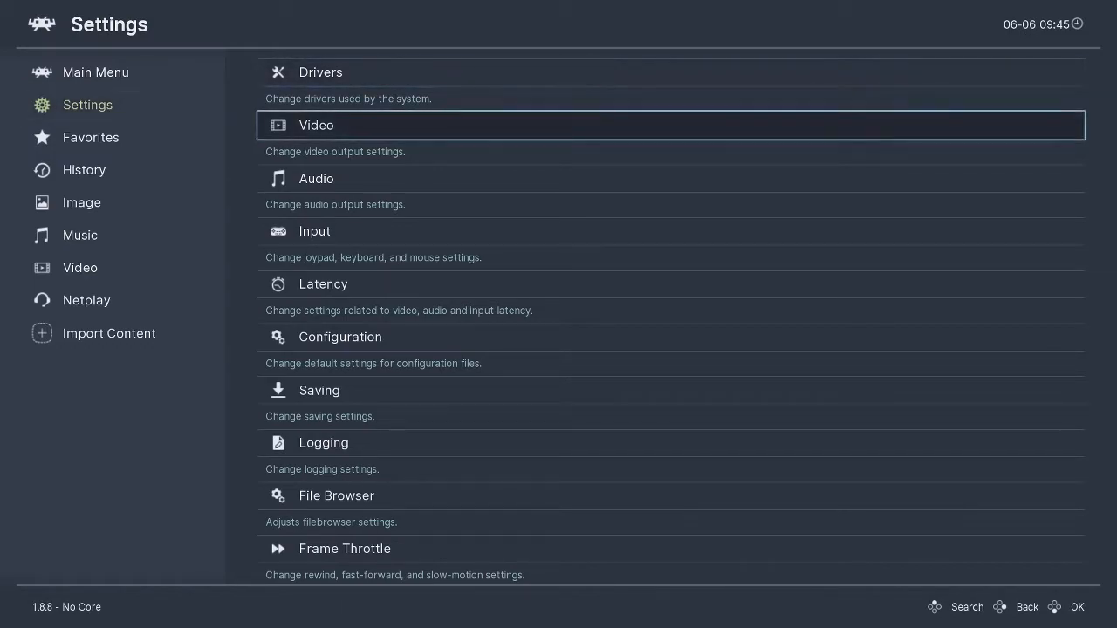
- Review the Video > Fullscreen Mode options, then resume the Sled Storm race
left_click(316, 124)
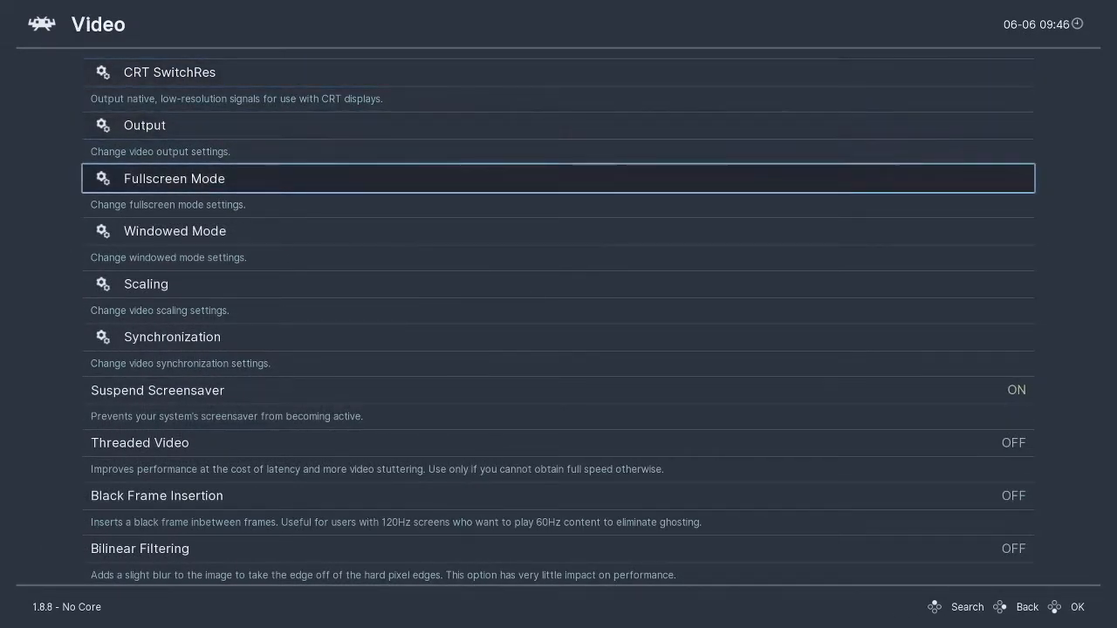
left_click(173, 178)
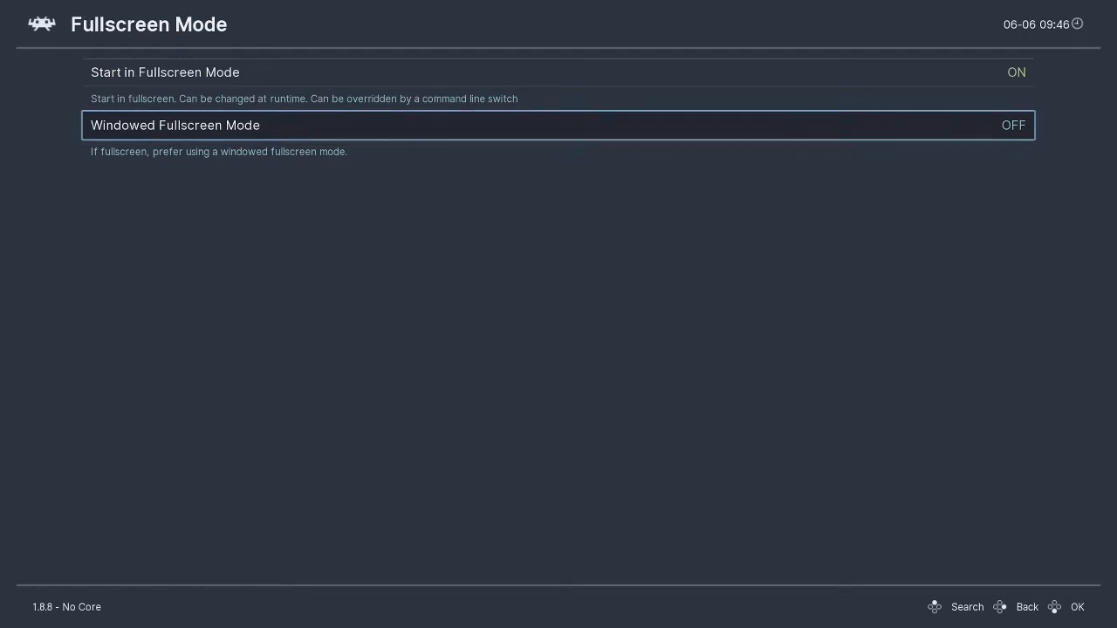
key("Up")
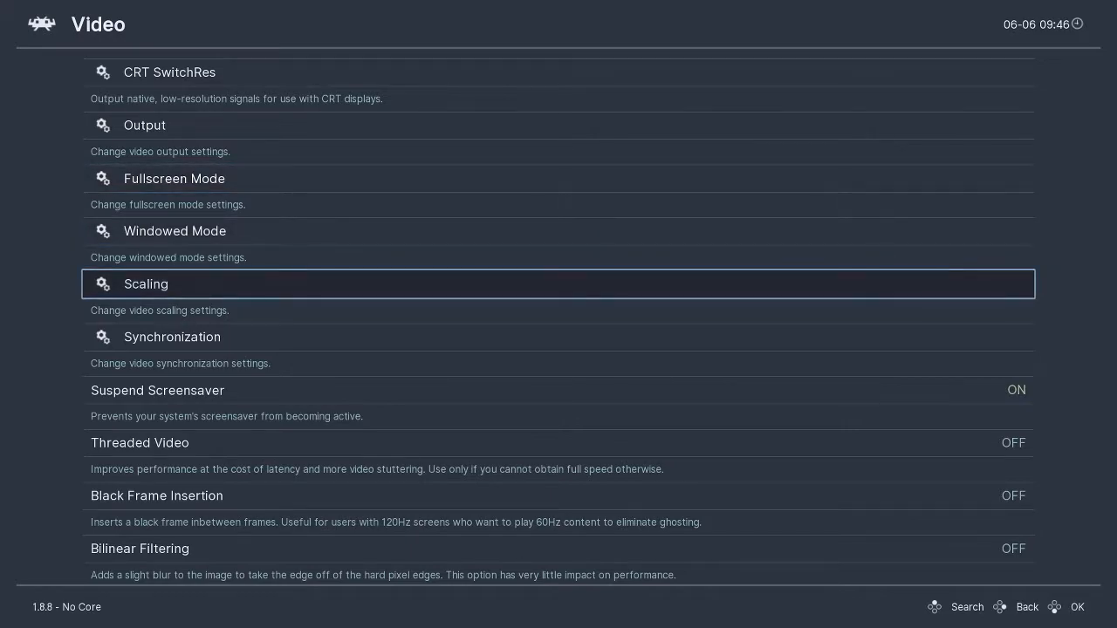
left_click(145, 283)
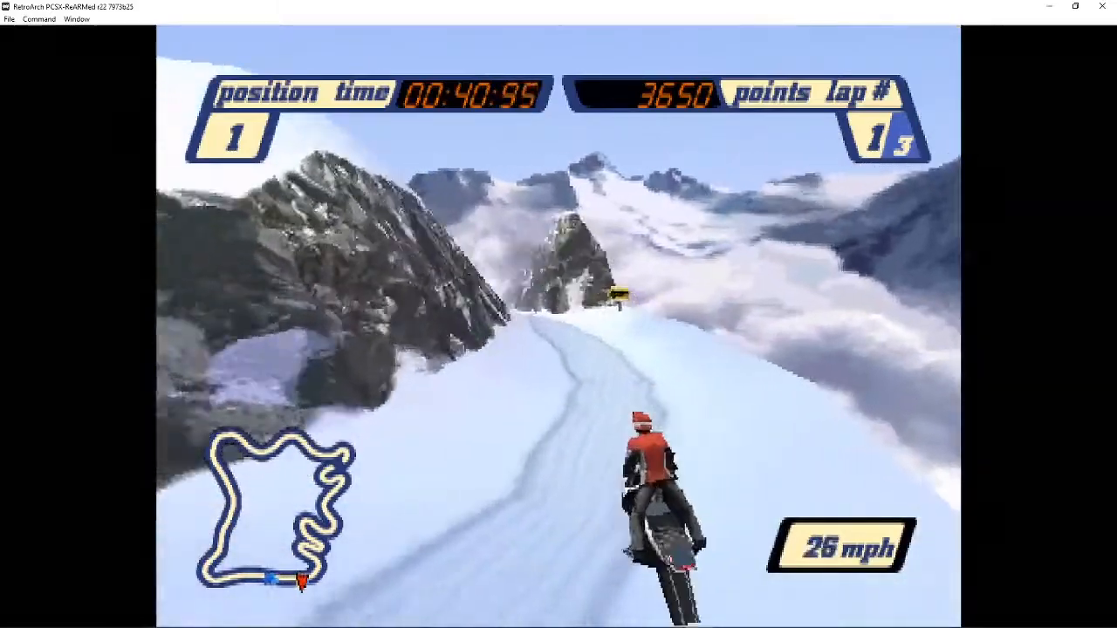
- Save the current Sled Storm race position with the F2 hotkey, then press F4
key("f2")
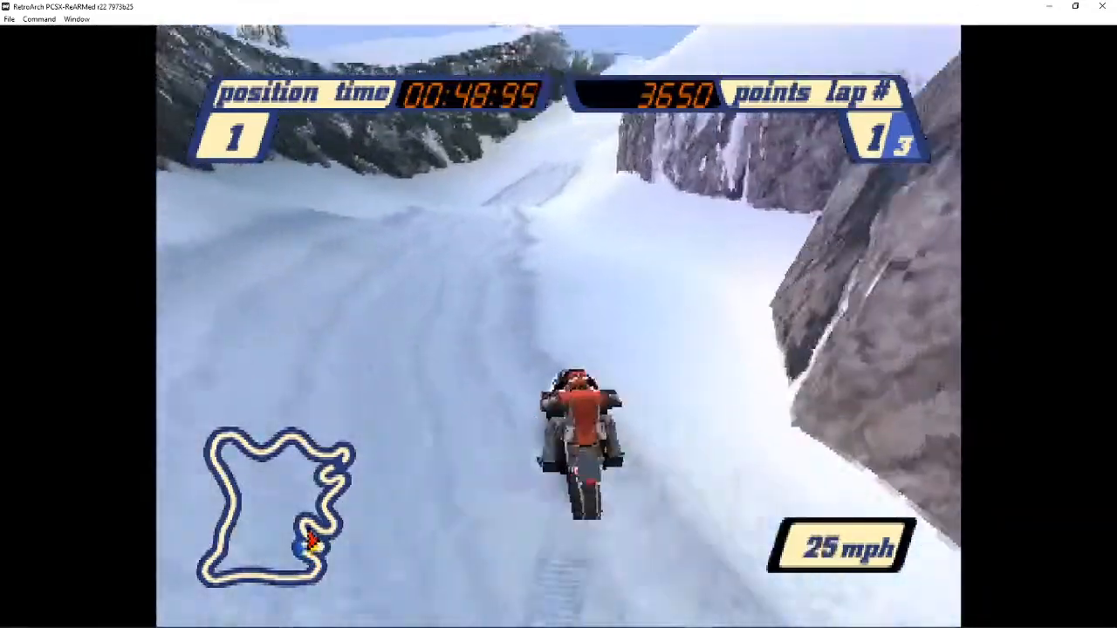
key("F4")
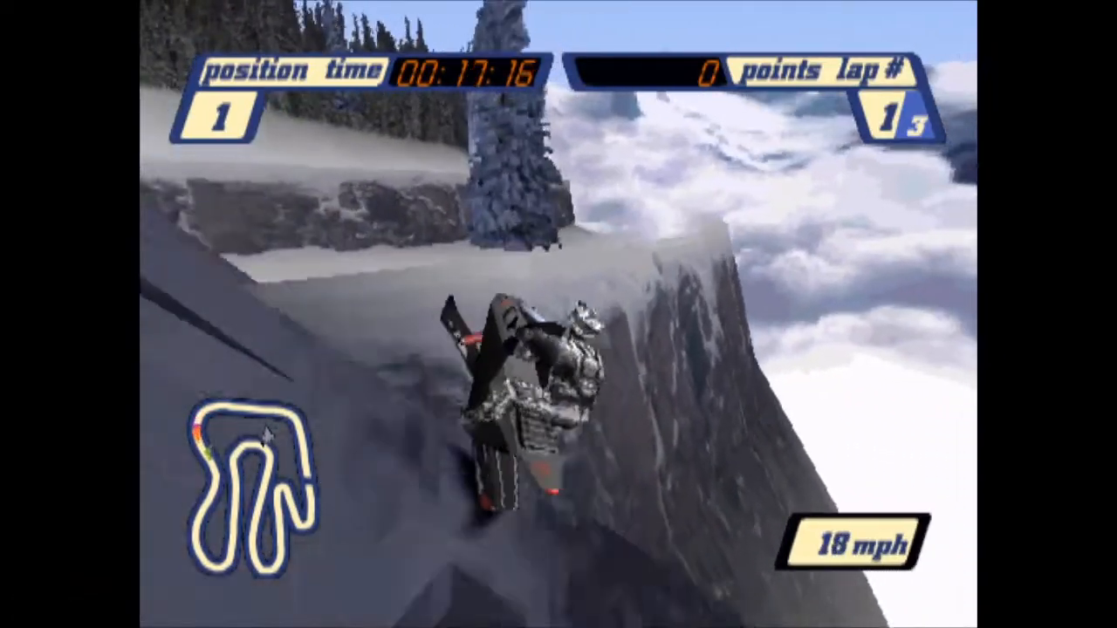
- Load earlier race positions during the race using the F4 and F1 hotkeys
key("F4")
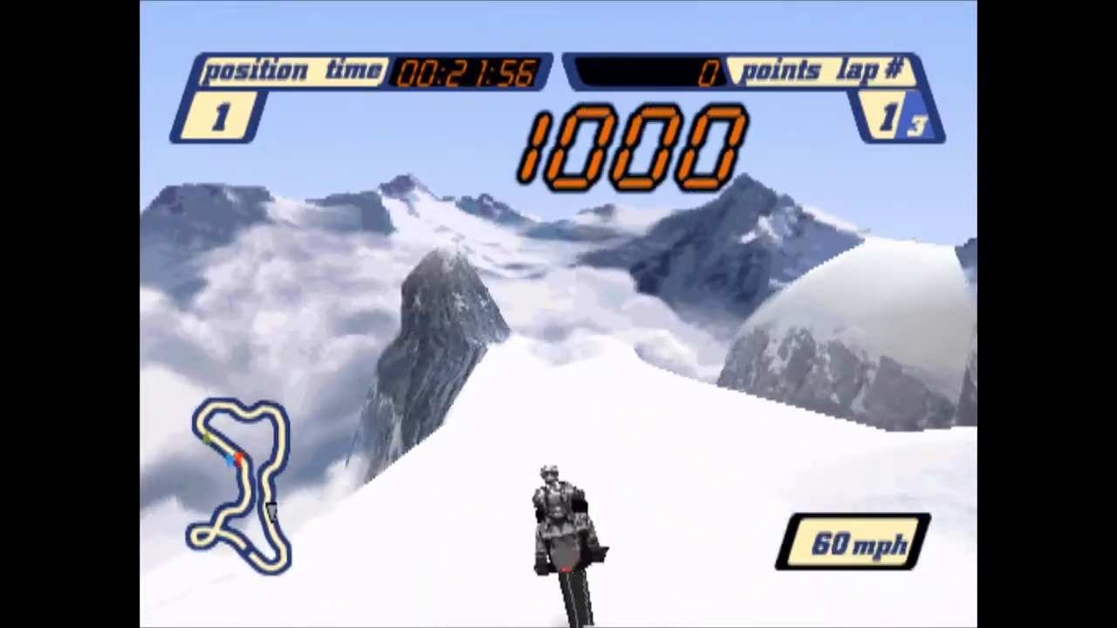
key("F1")
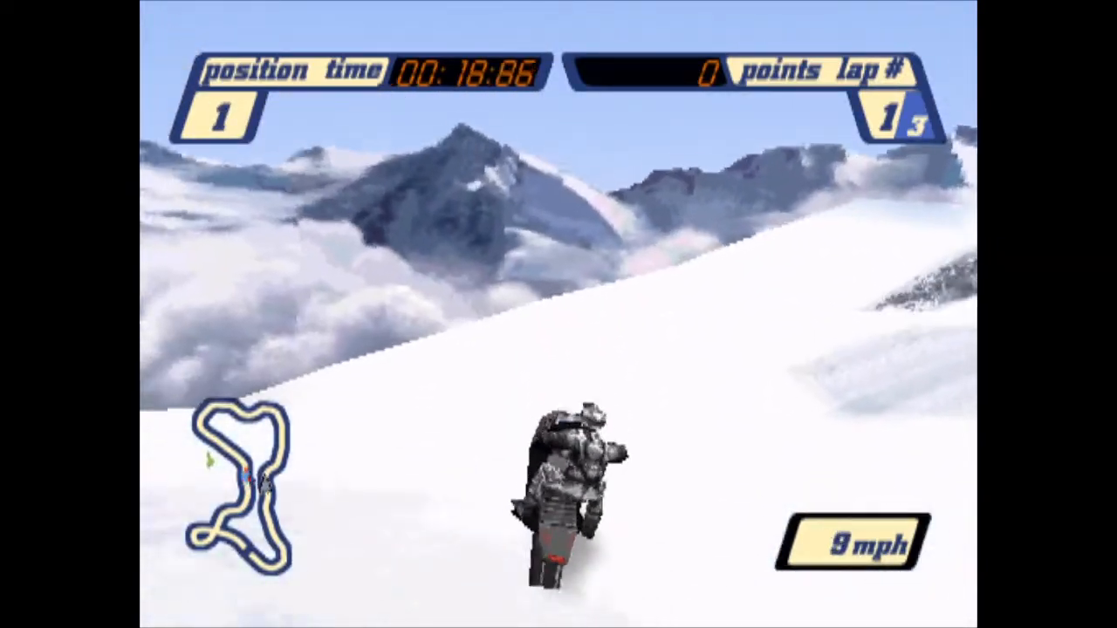
key("F4")
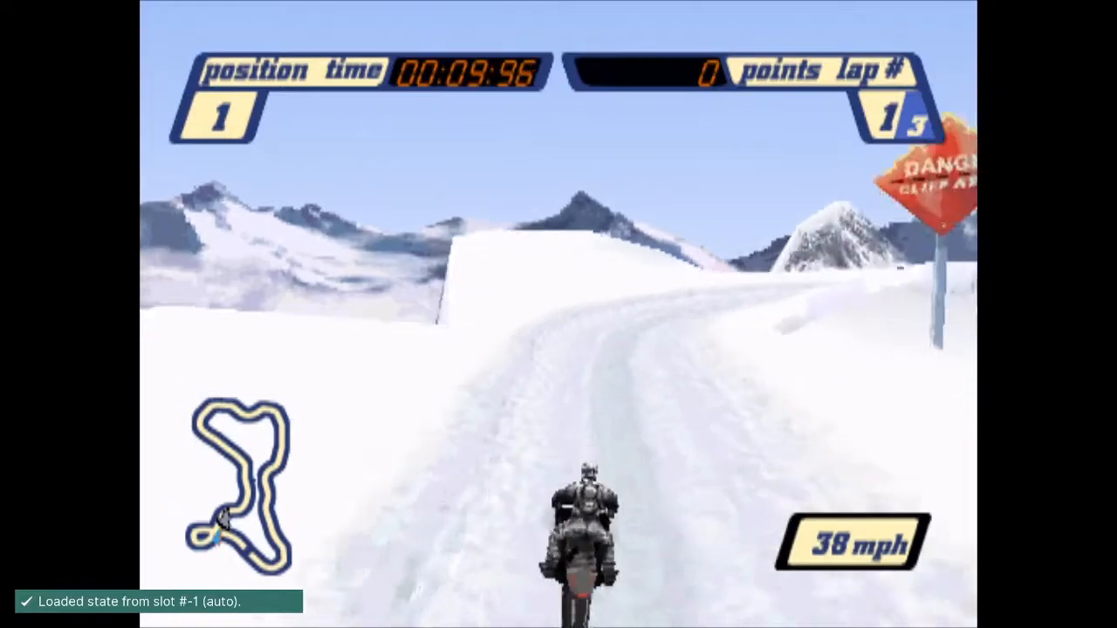